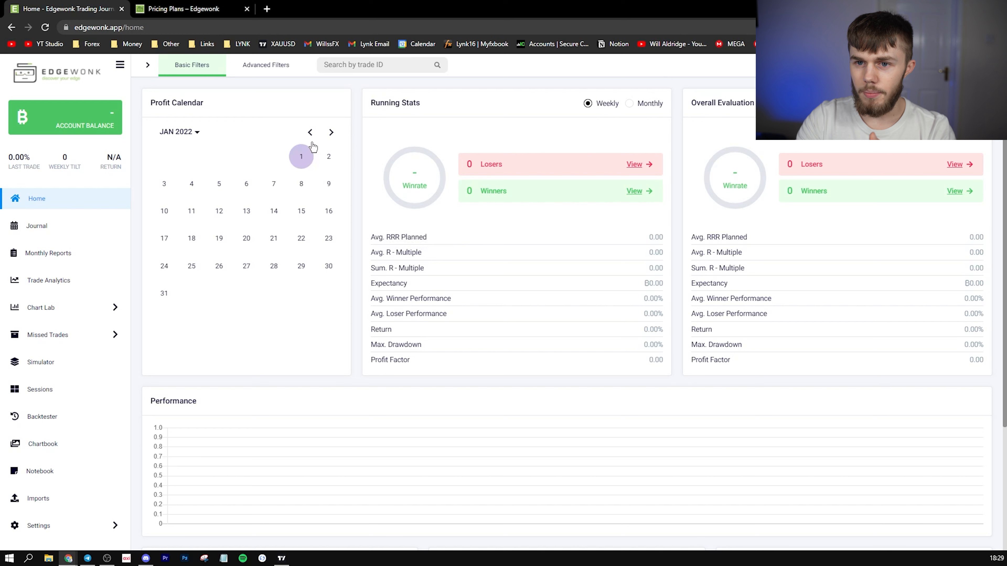
Review the Pricing plans, then return to the Edgewonk home tab.
left_click(186, 8)
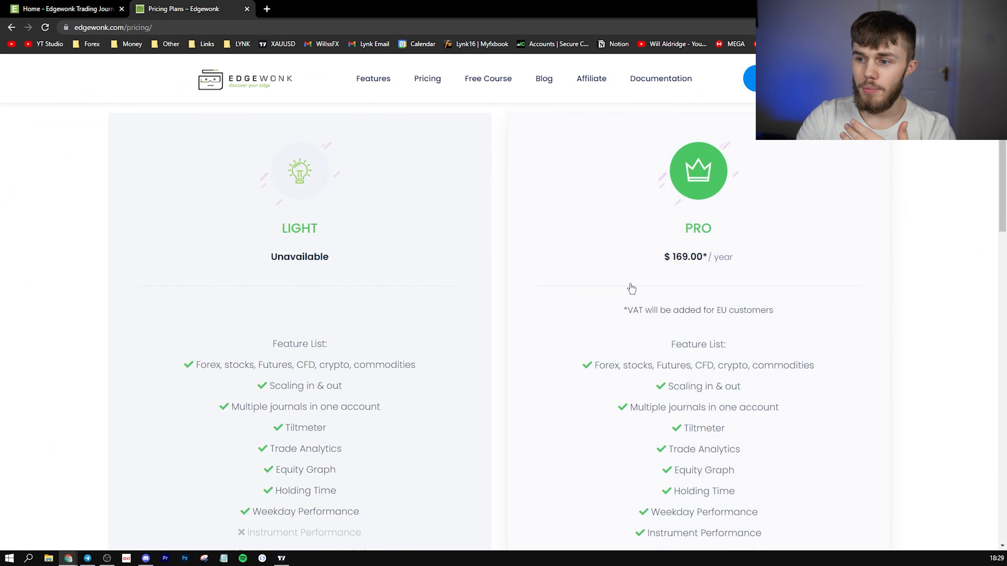
mouse_move(659, 261)
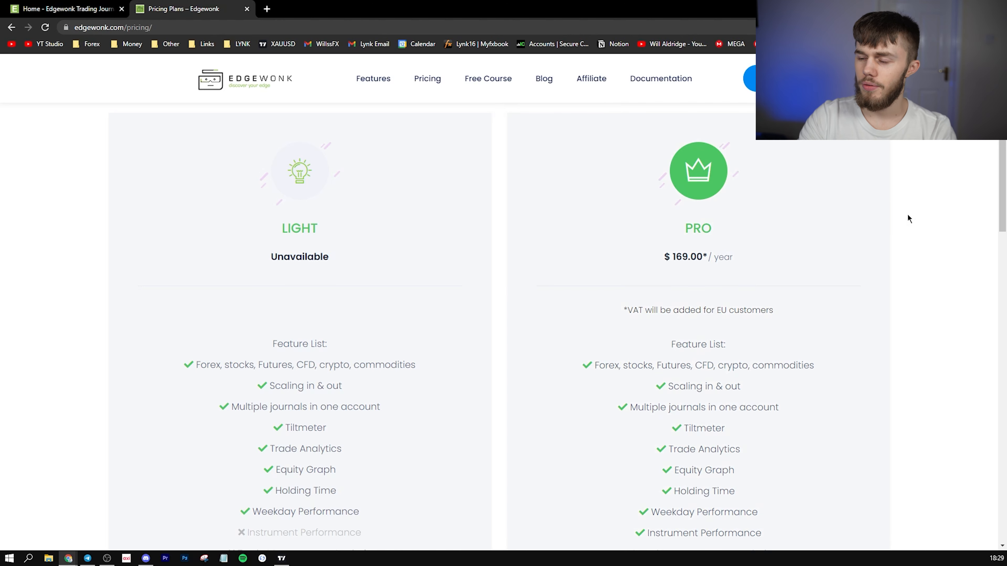
left_click(64, 8)
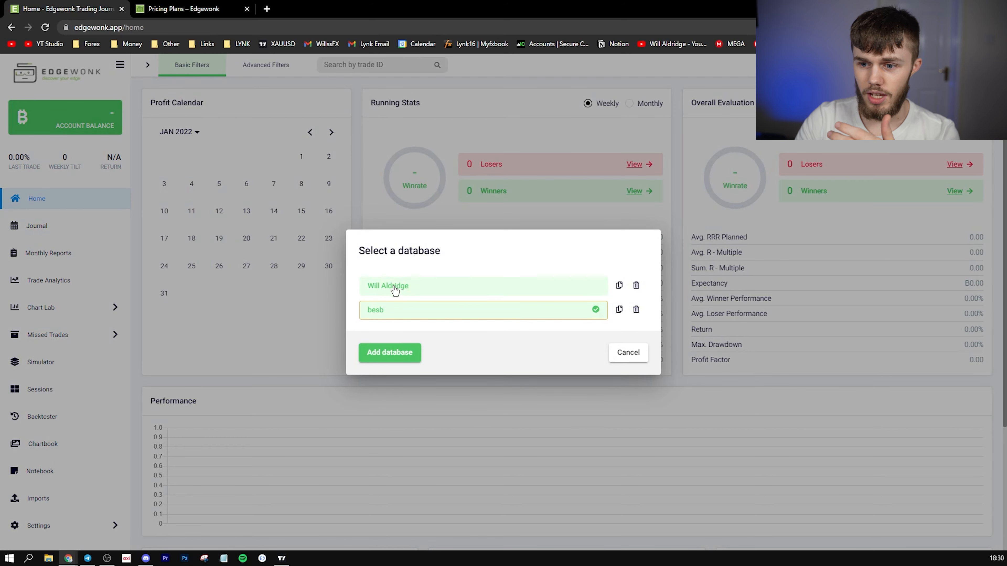
Start a new database named 'video' with British Pound as account currency.
left_click(389, 352)
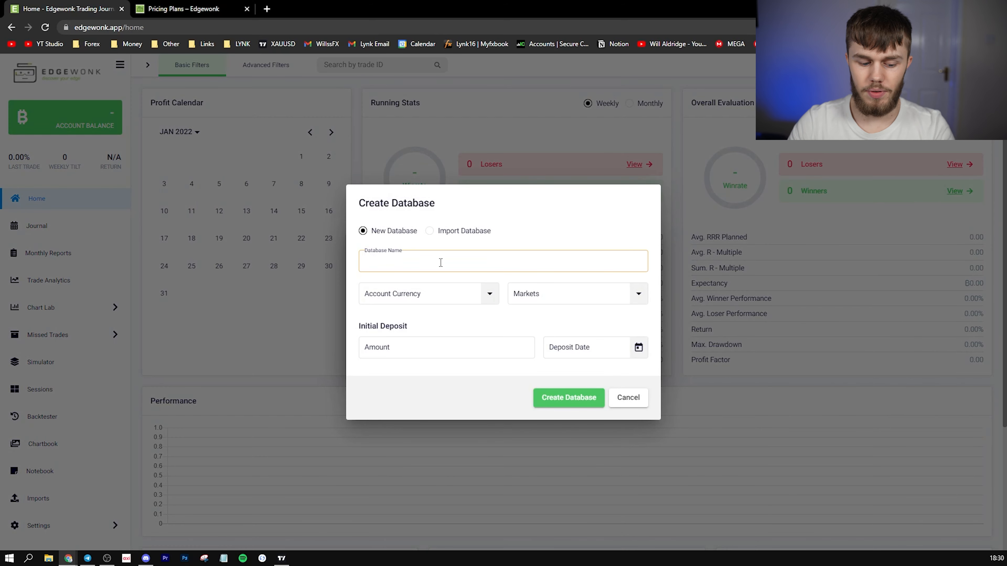
type("v")
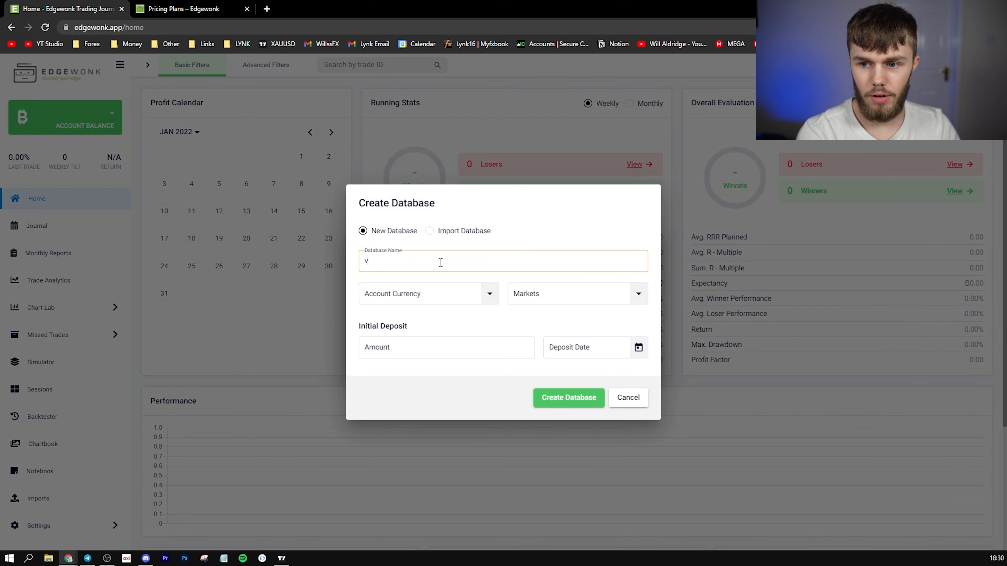
type("ideo")
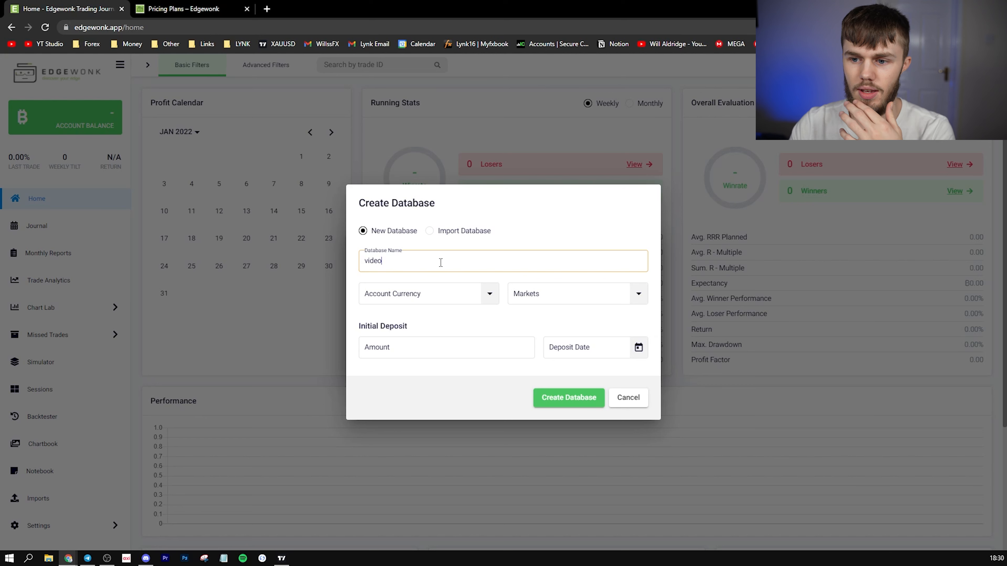
left_click(424, 294)
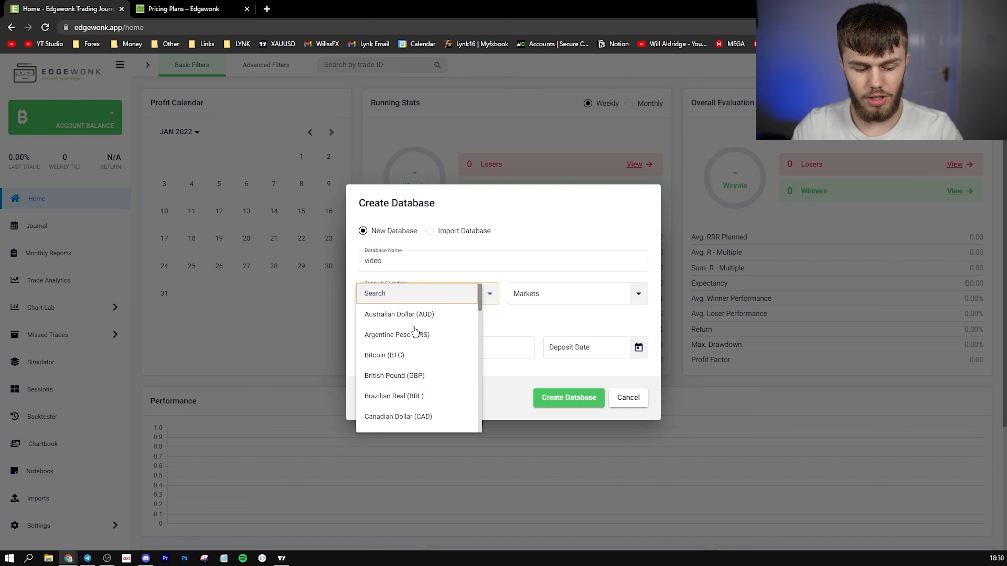
left_click(394, 375)
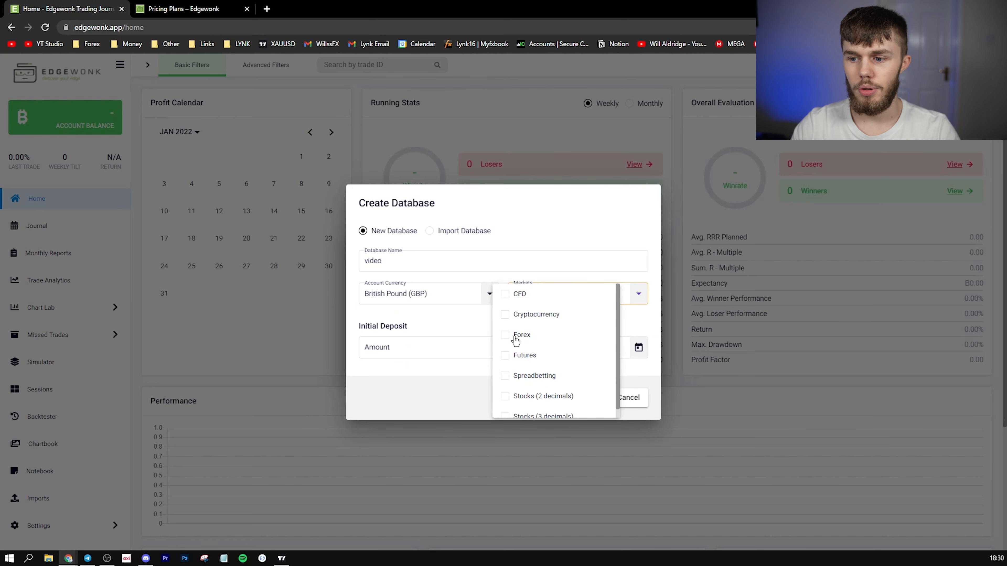
Choose Forex market, a 10,000 initial deposit with its date, and create the database.
left_click(504, 334)
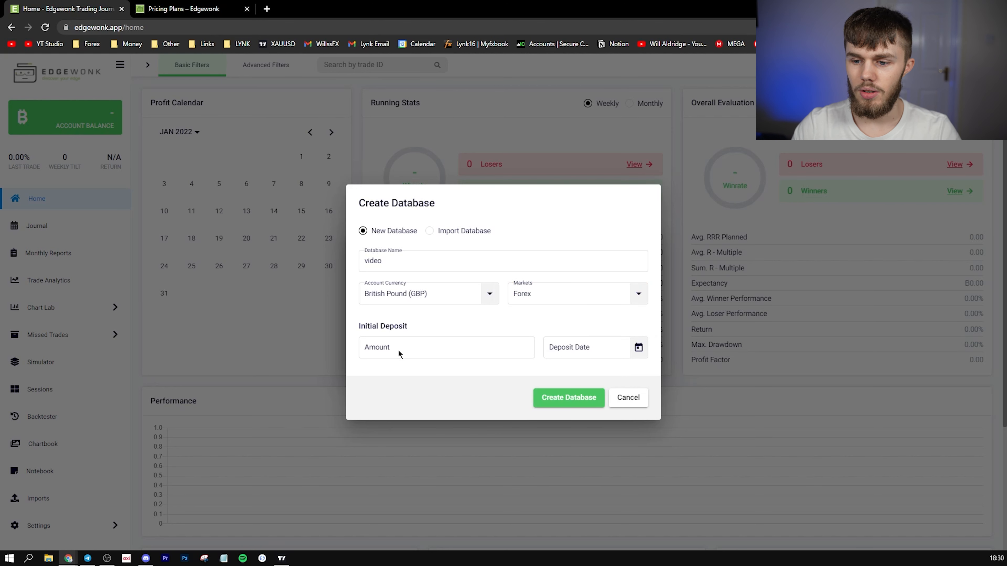
type("10000")
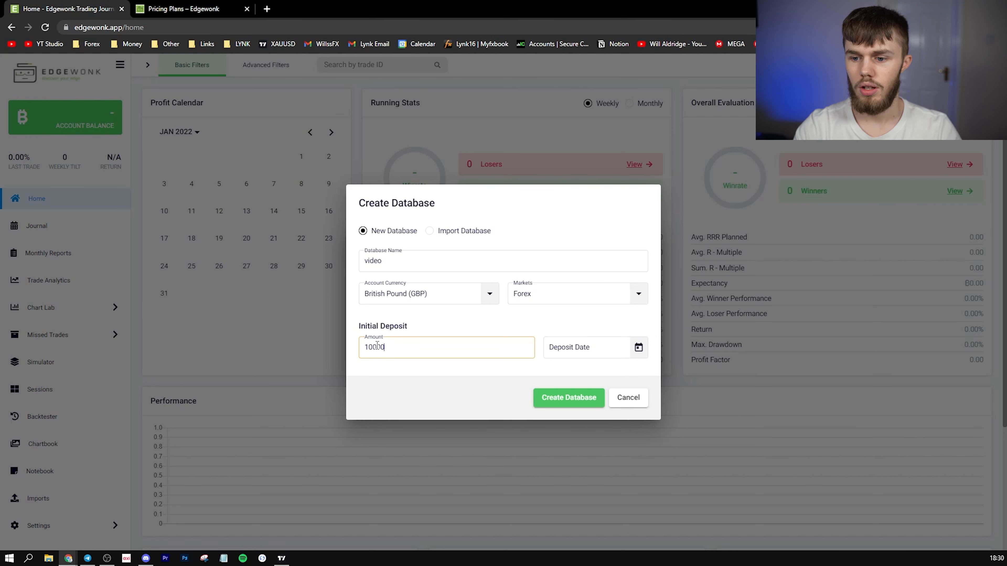
left_click(637, 346)
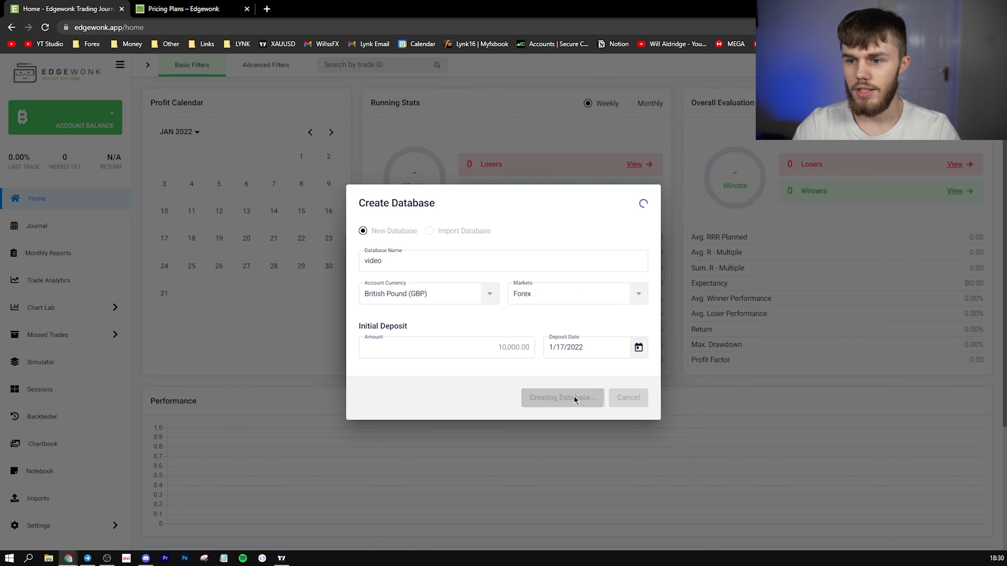
left_click(562, 398)
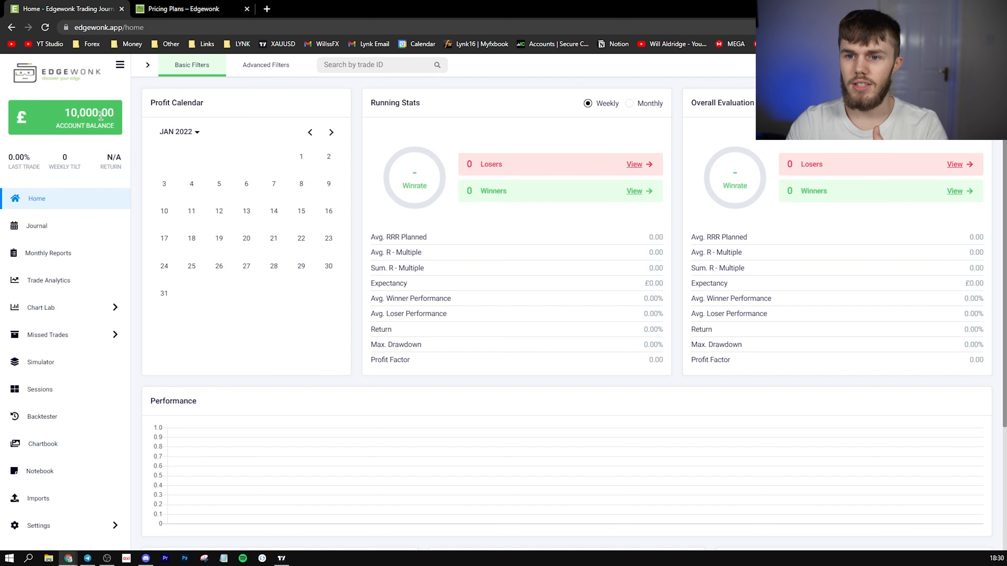
mouse_move(126, 175)
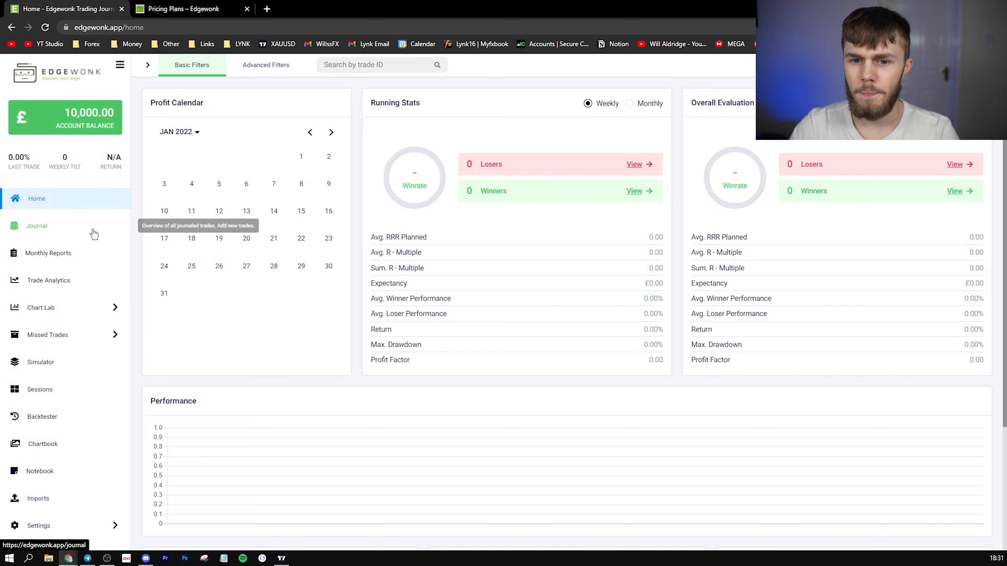
Go to the Journal section from the left sidebar, showing an empty trade list.
left_click(36, 225)
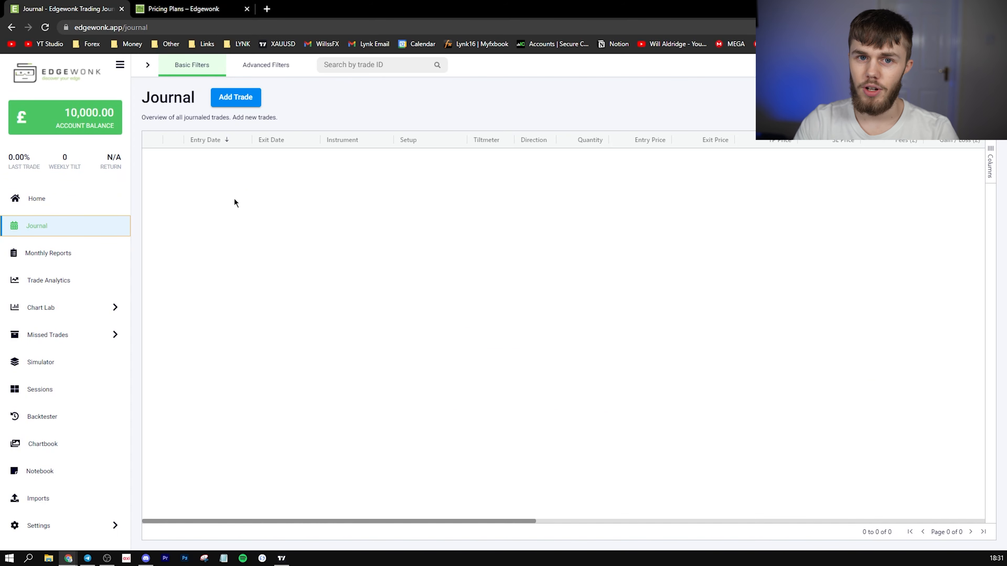
Add a new trade, check its entry date and choose instrument XAUUSD.
left_click(235, 97)
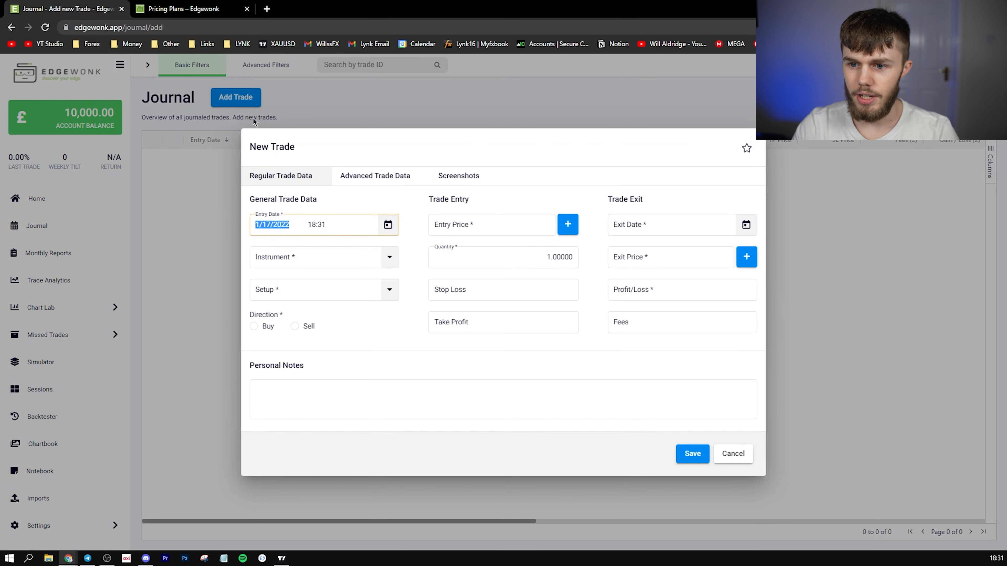
left_click(303, 224)
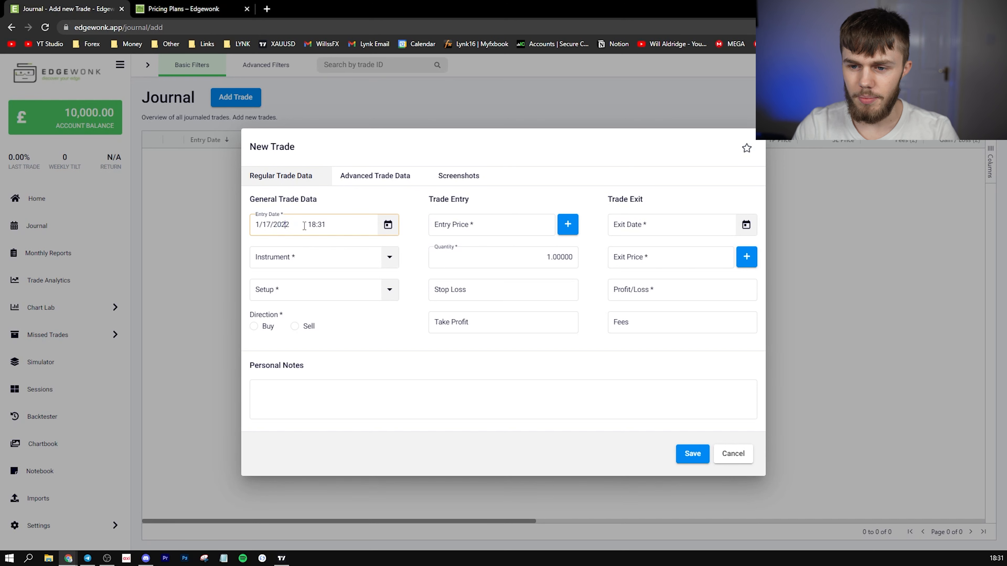
left_click(314, 257)
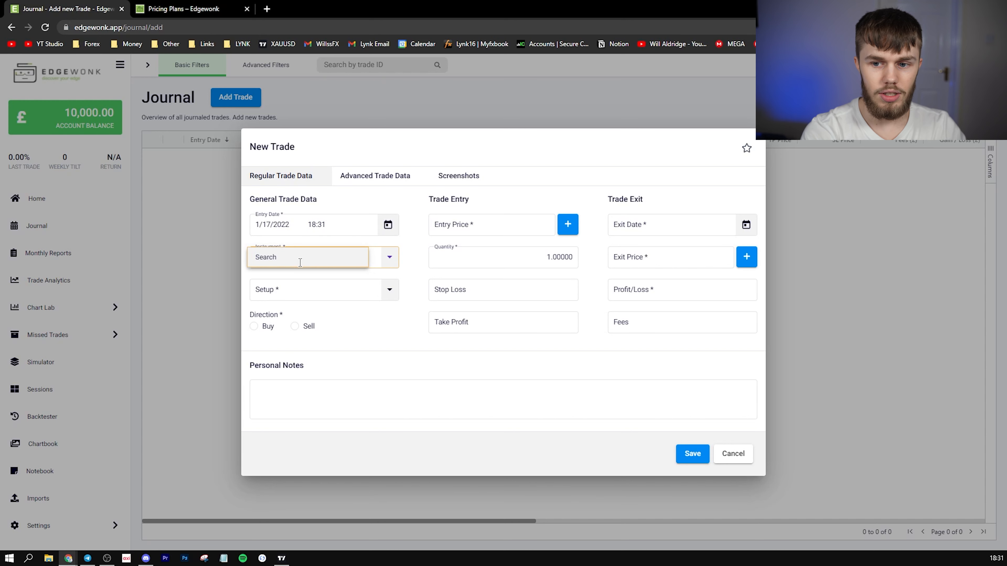
type("XAUUSD (new")
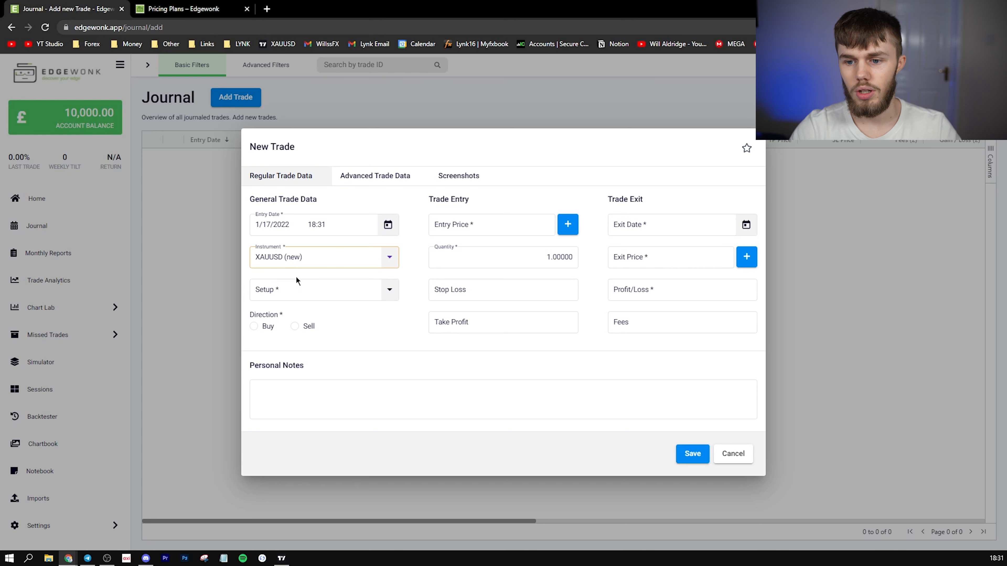
Create and assign a new setup named BUYHHHESH to the trade.
left_click(321, 289)
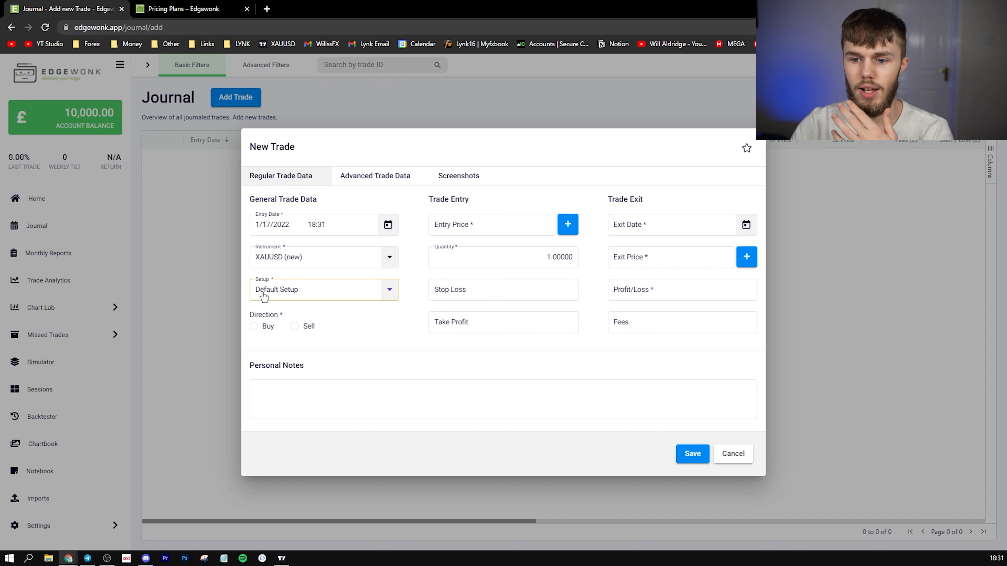
type("B")
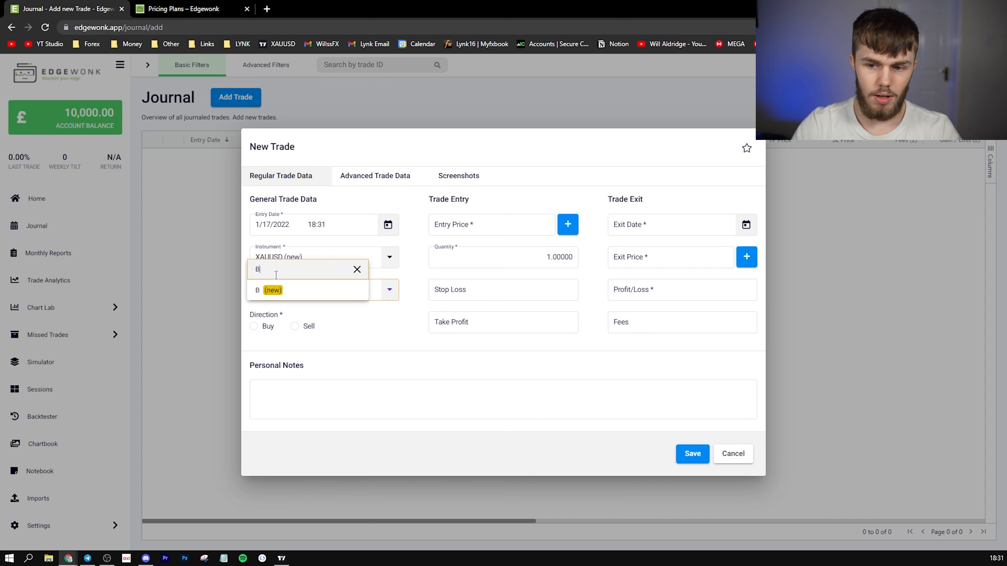
type("UYHHHESH")
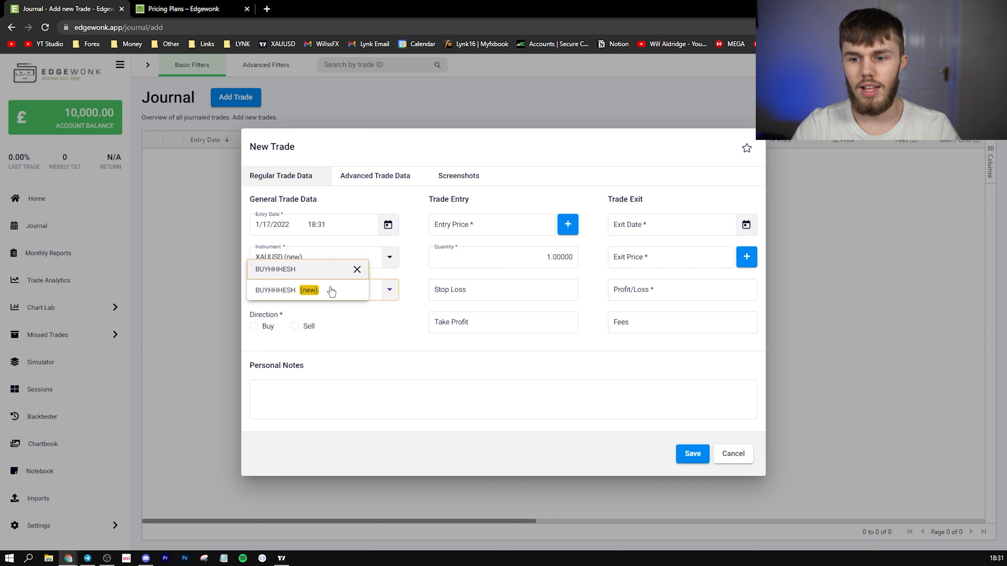
left_click(275, 290)
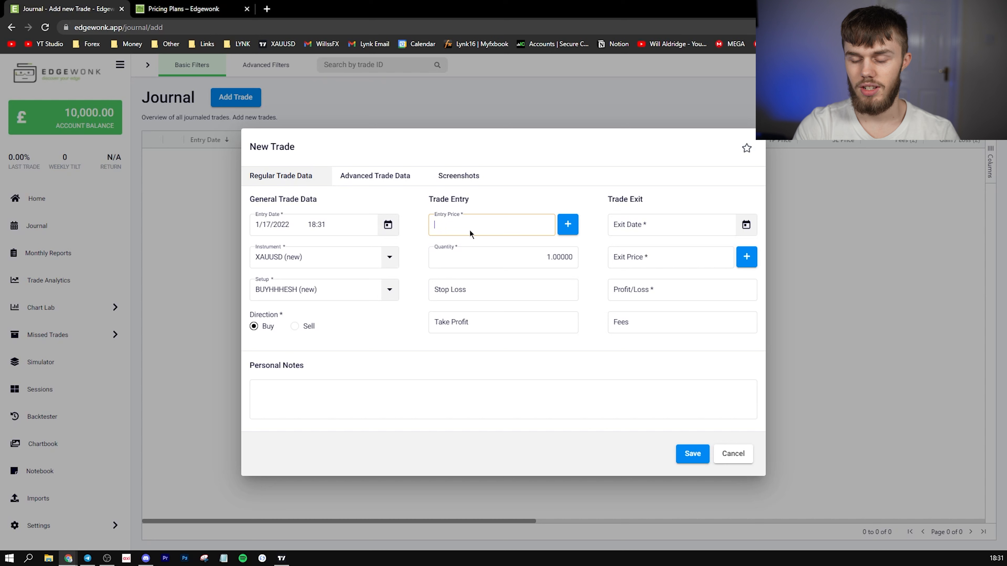
Enter entry price 1800, stop loss 1,700 and take profit 1801.
type("1800")
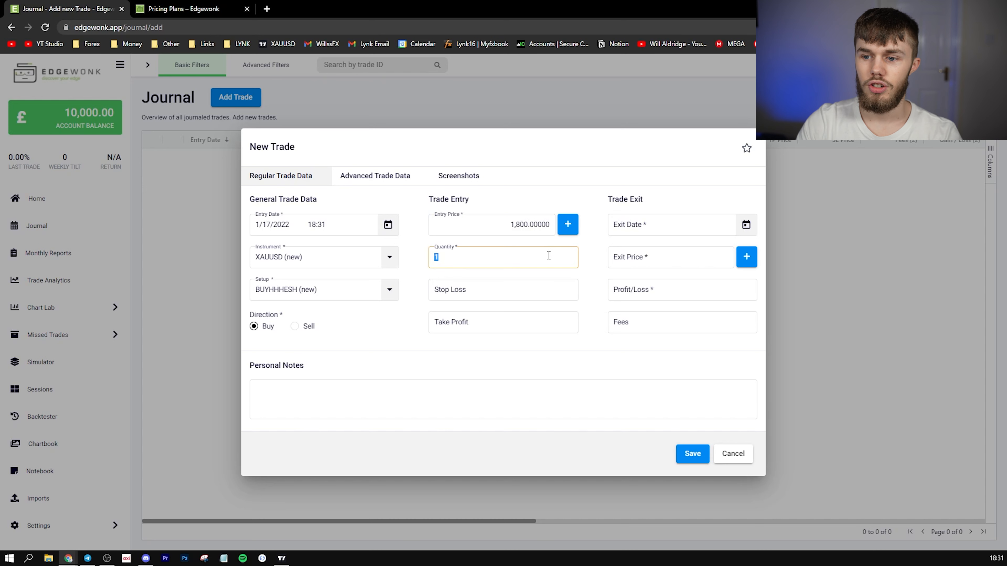
left_click(502, 290)
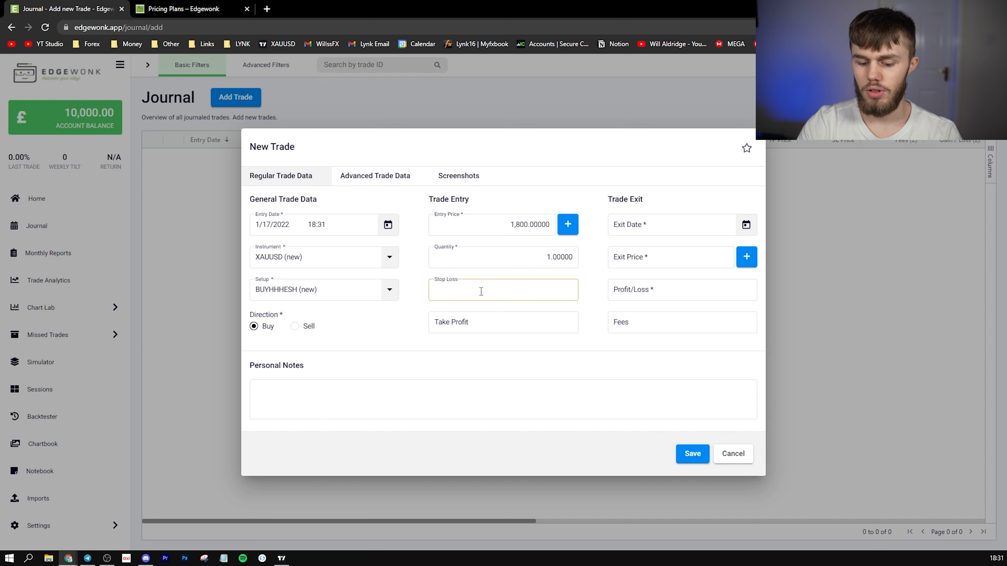
type("1,700.00000")
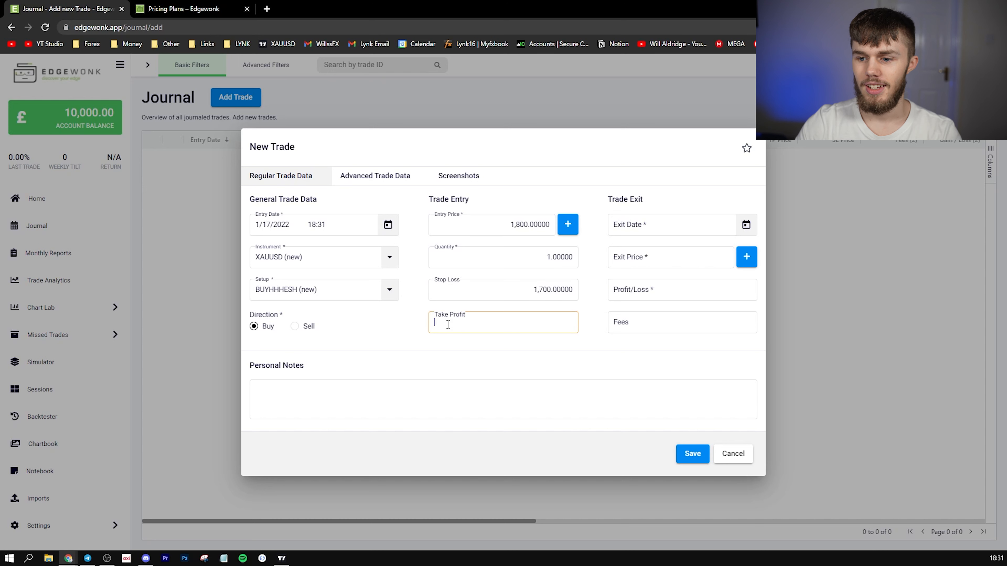
type("1801")
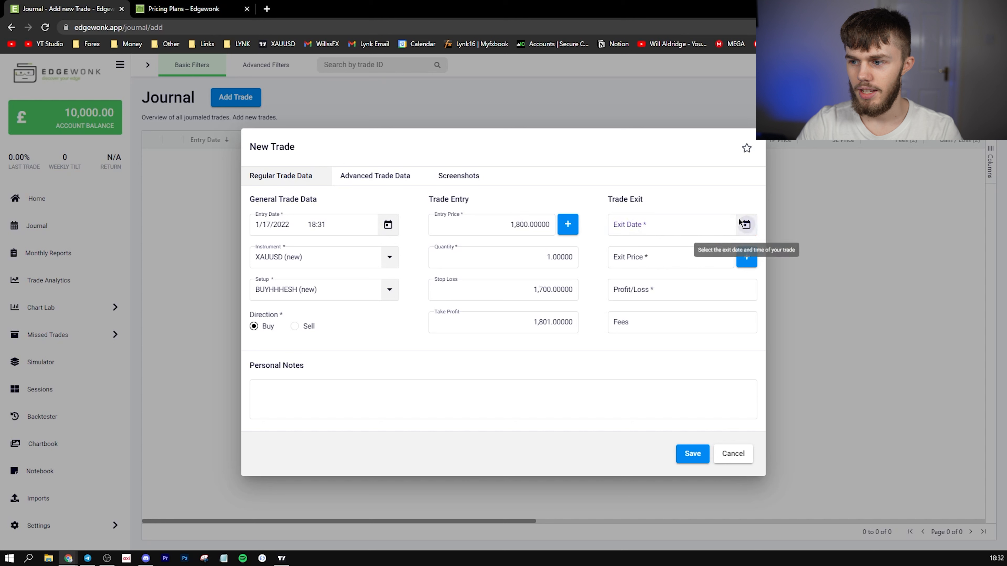
Set exit date 1/18/2022, profit 100 and fees -20.30 in the exit details.
left_click(744, 224)
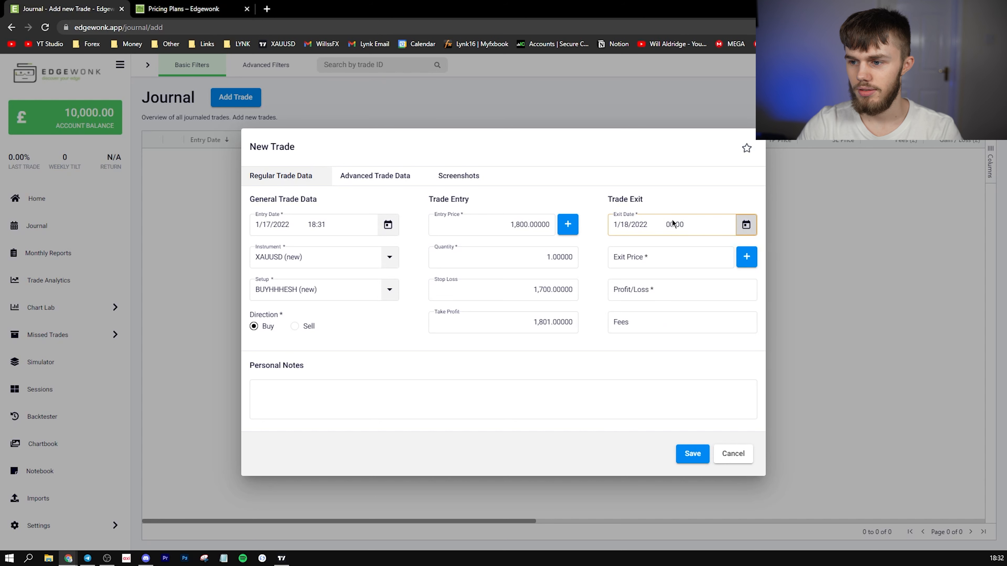
left_click(670, 257)
type("1,801")
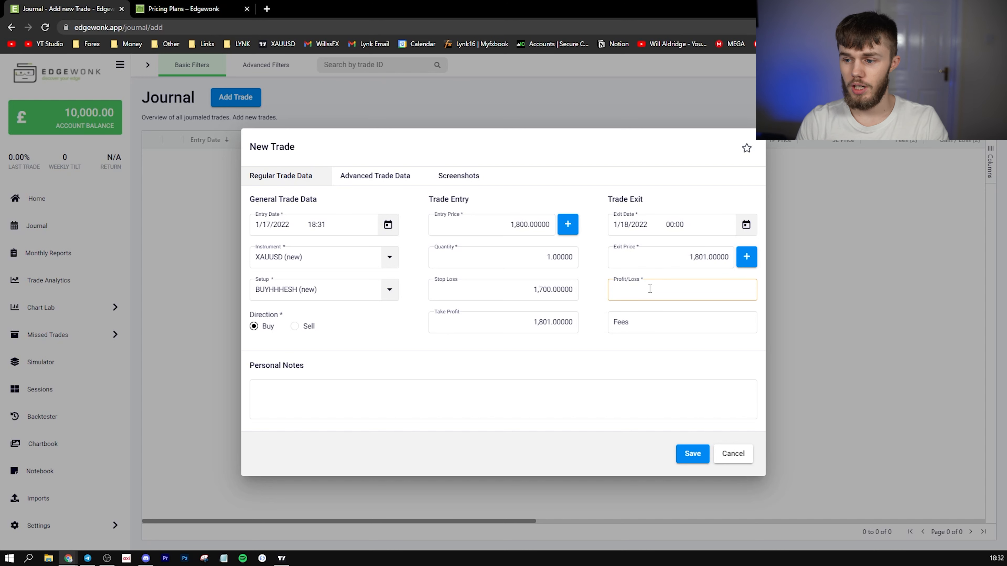
mouse_move(640, 314)
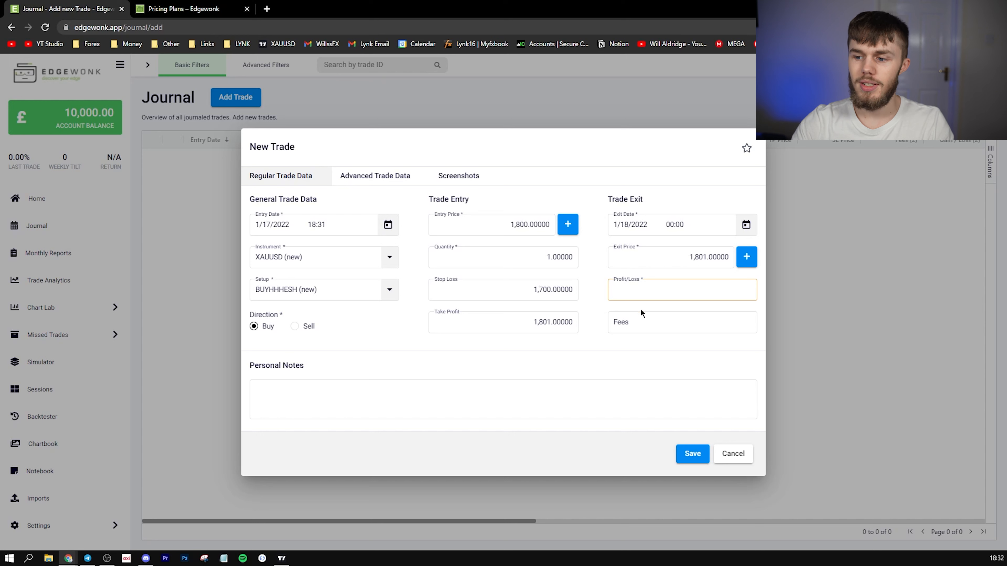
left_click(680, 290)
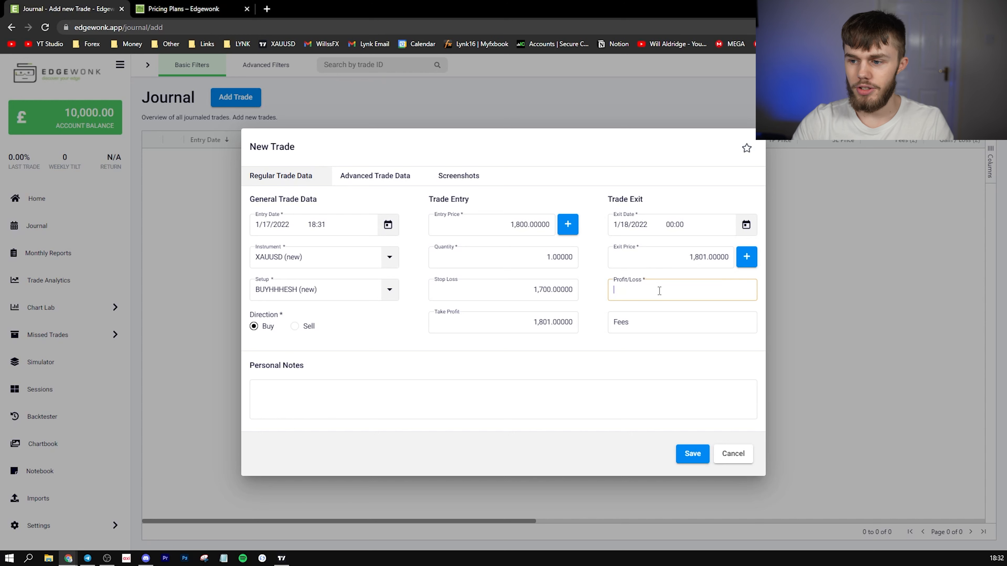
type("100.00")
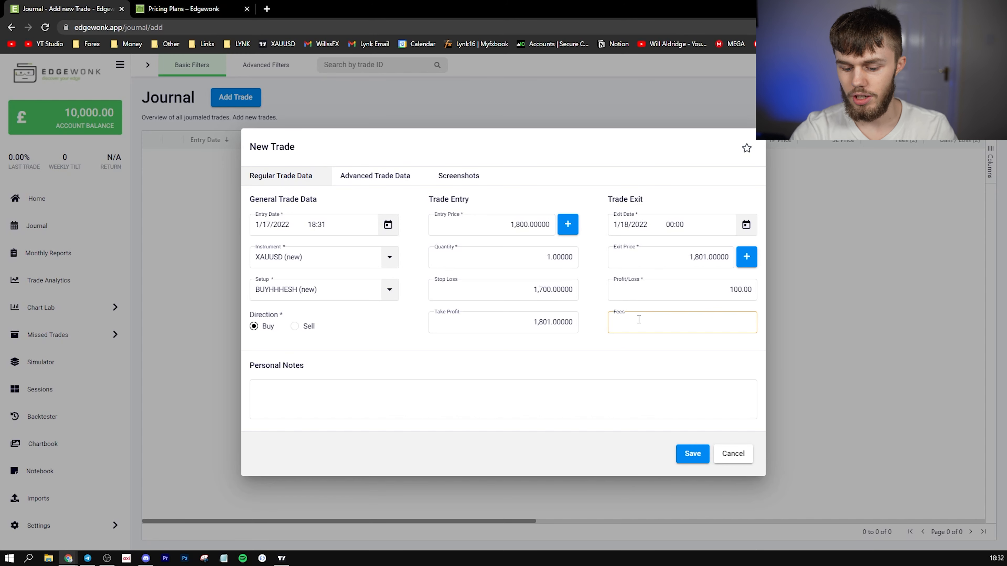
type("-20")
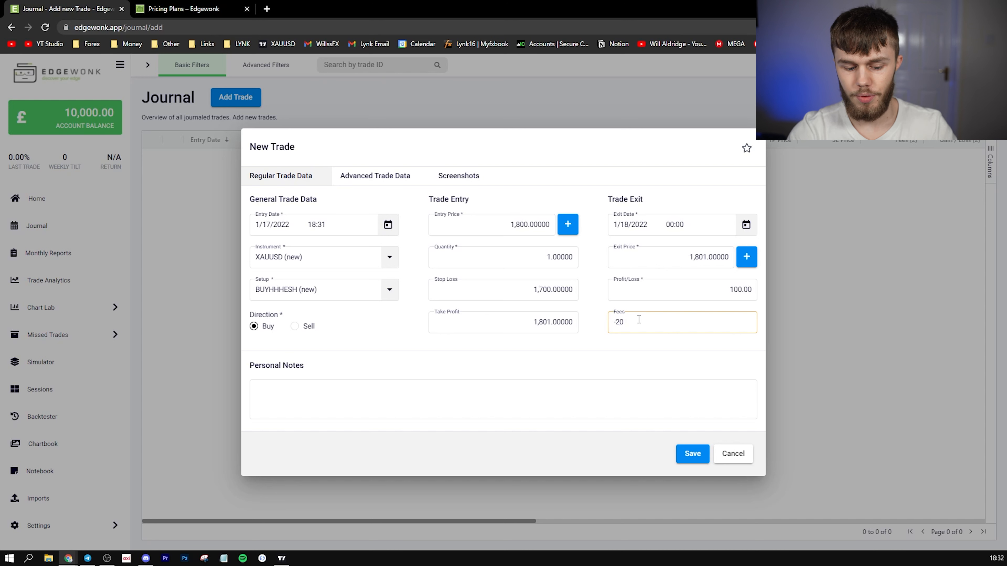
type(".30")
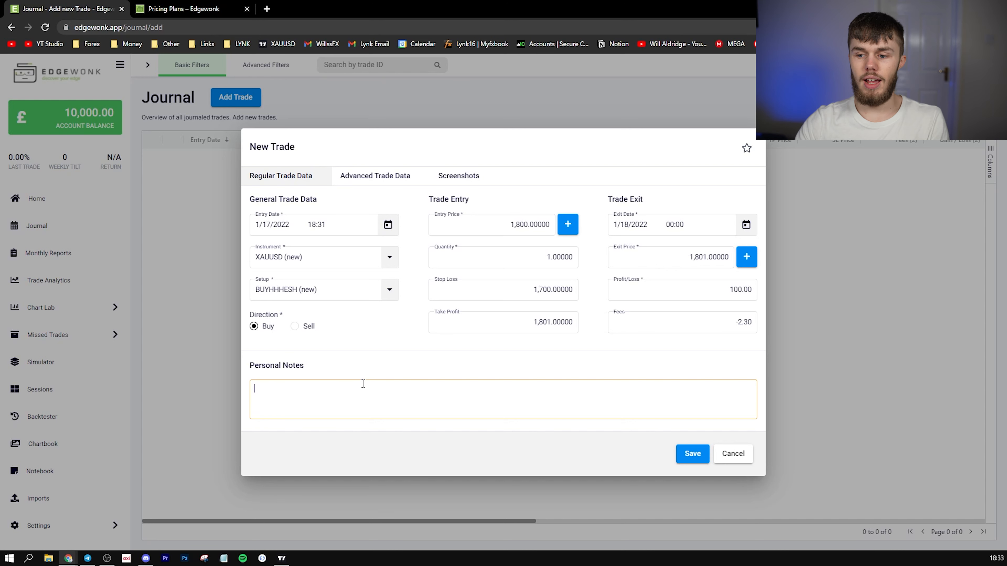
mouse_move(495, 400)
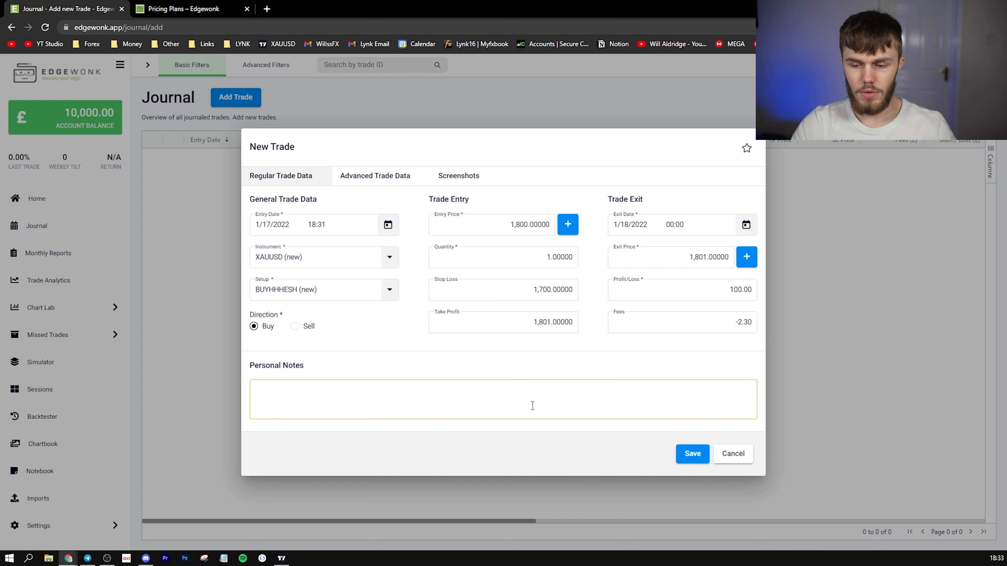
Add personal note 'GHSWHRWHWSHWH' and move to Advanced Trade Data.
type("GHSWHRWHWSHWH")
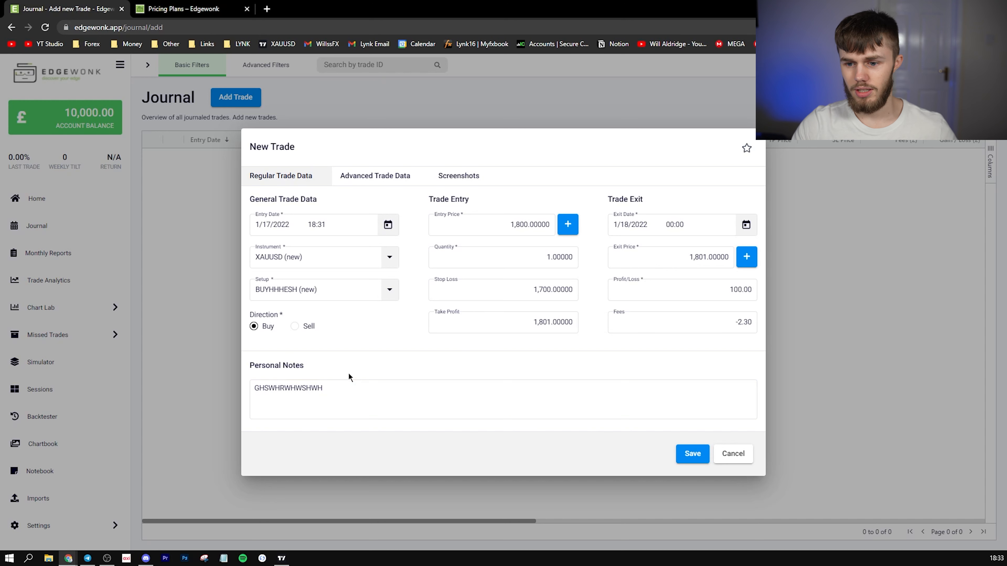
left_click(374, 176)
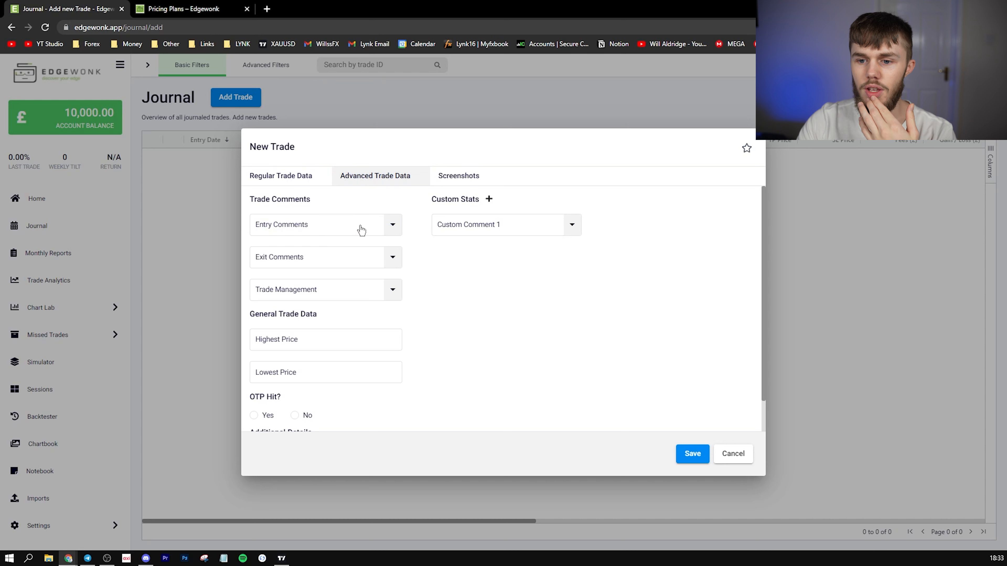
mouse_move(421, 232)
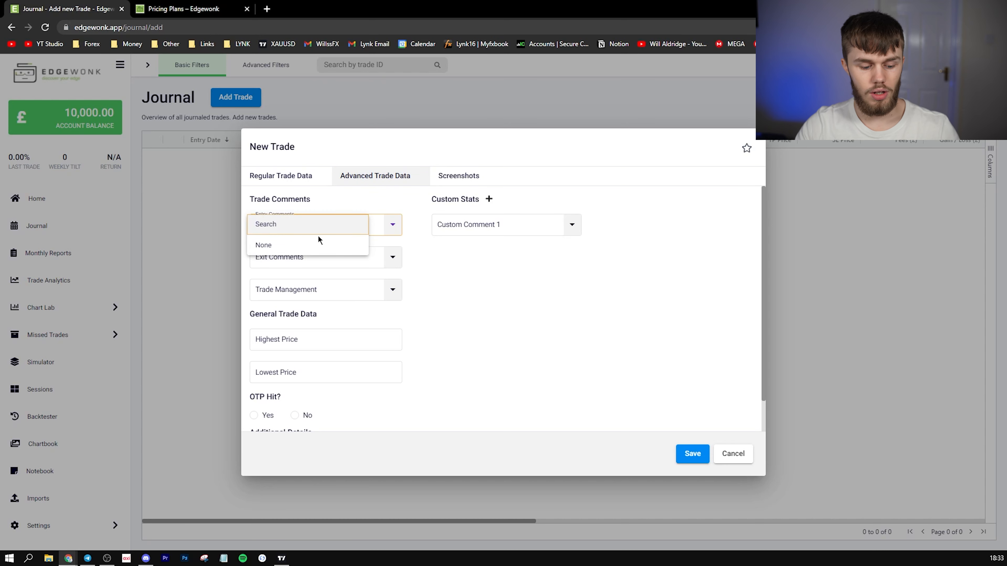
Add 'entre perfect' as a rated entry comment.
type("entr")
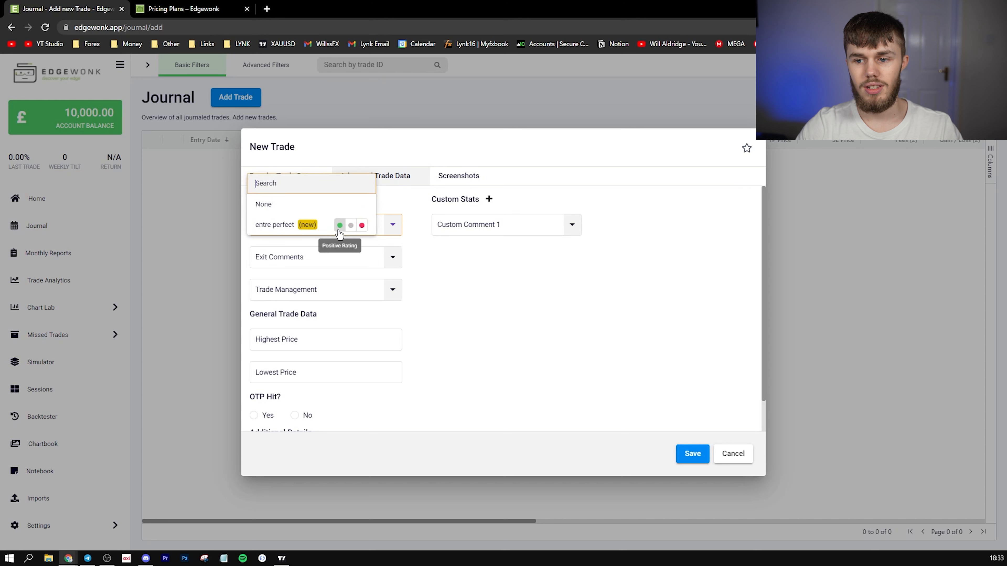
mouse_move(351, 226)
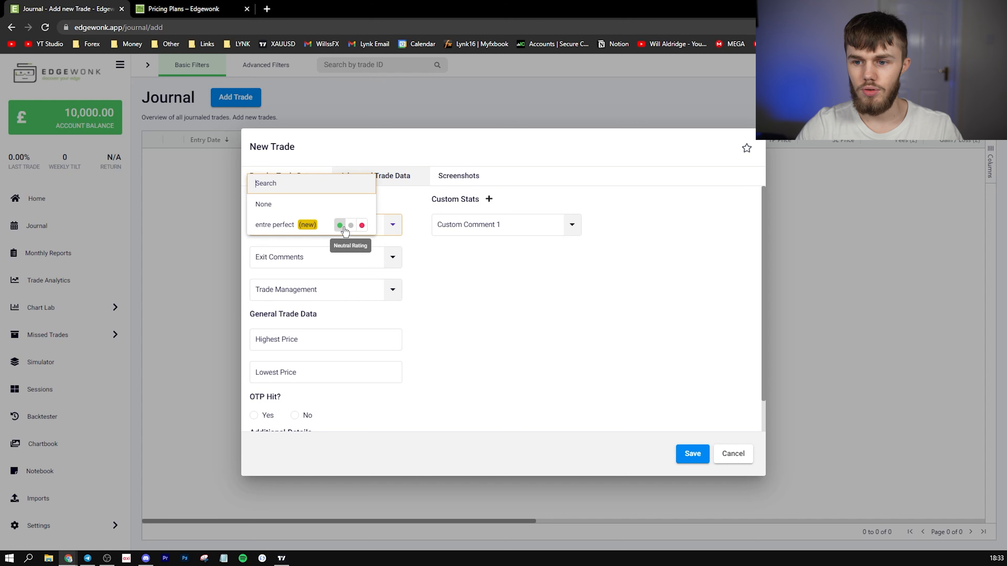
left_click(274, 224)
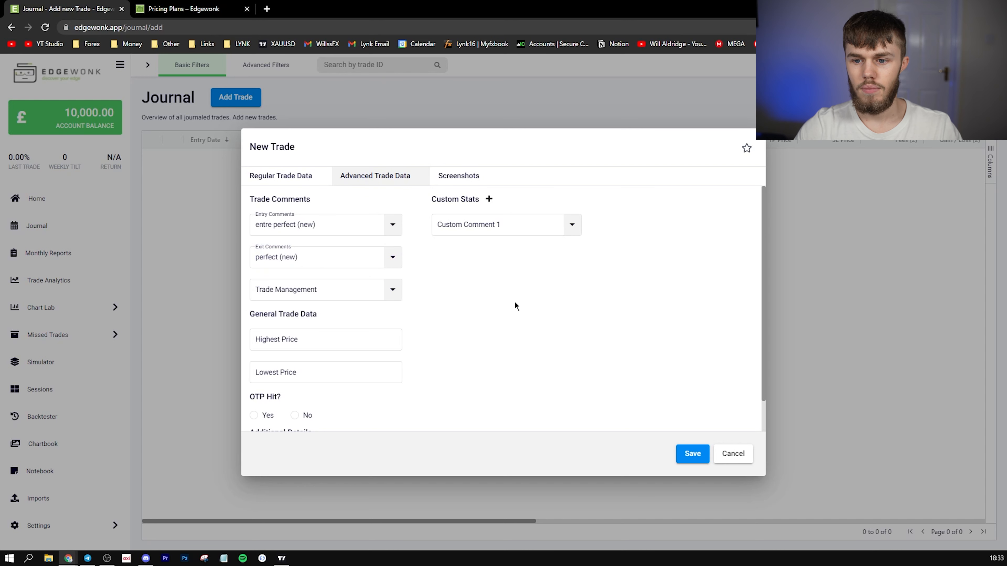
mouse_move(291, 246)
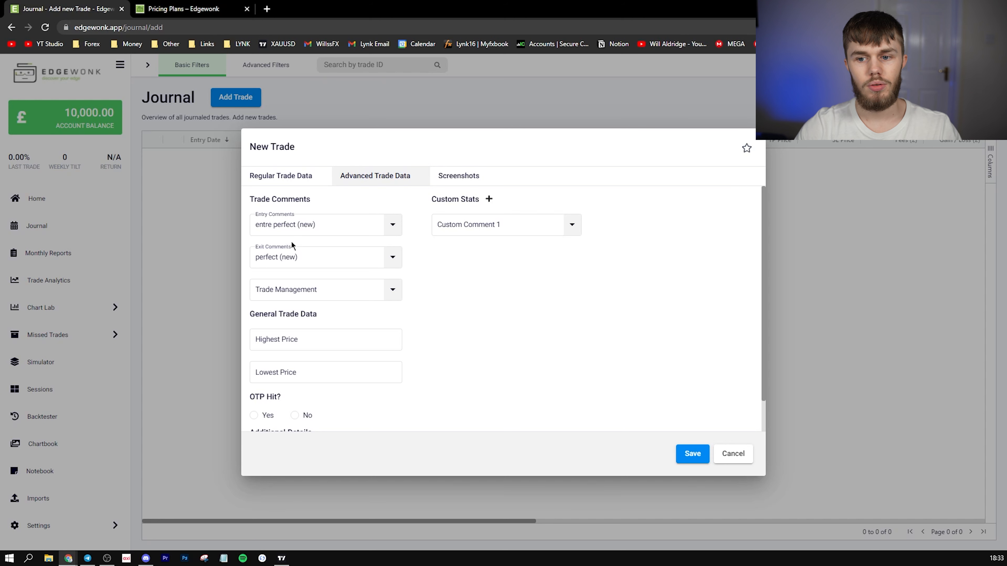
Add 'held to target' as the trade management comment.
left_click(324, 289)
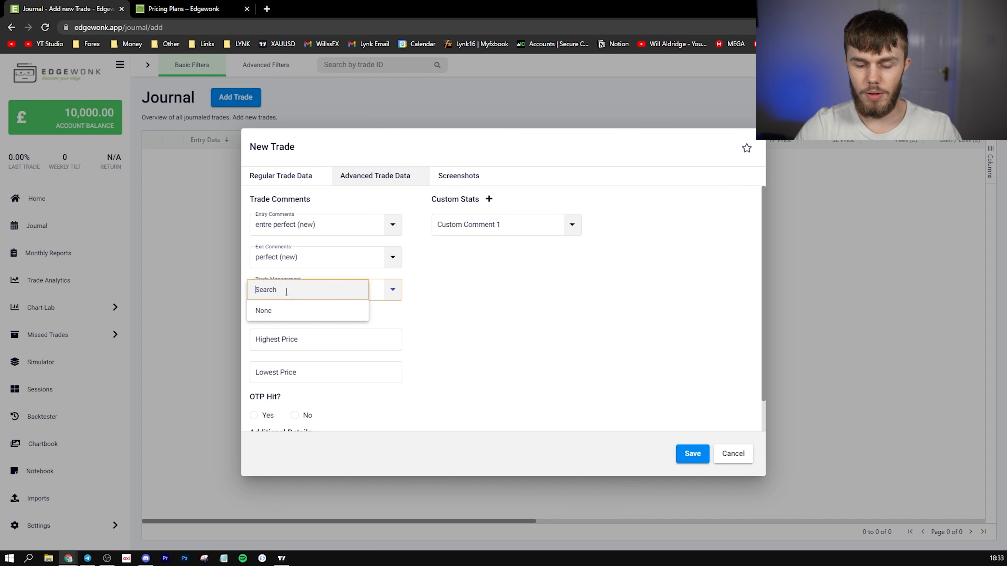
type("held to a")
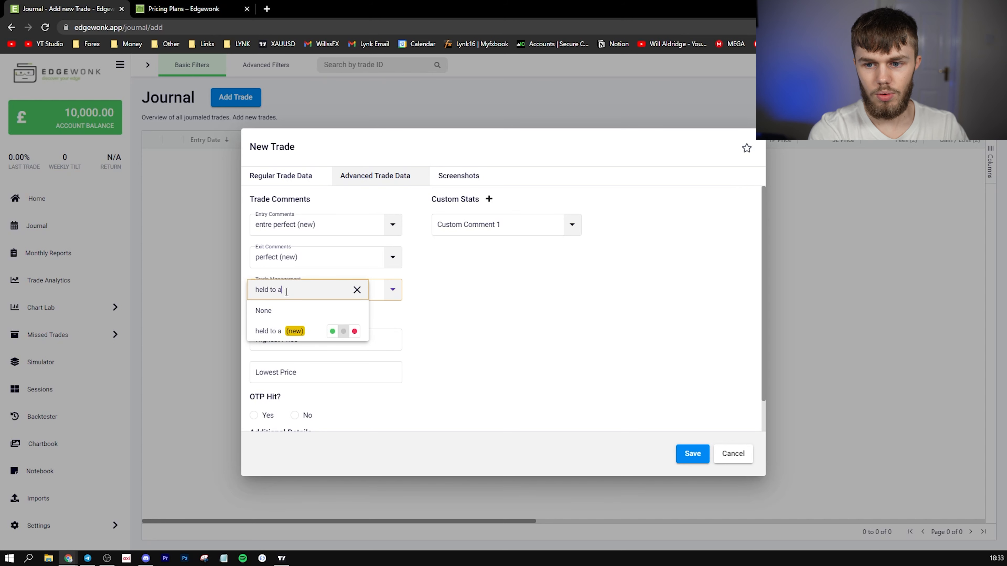
type("rget")
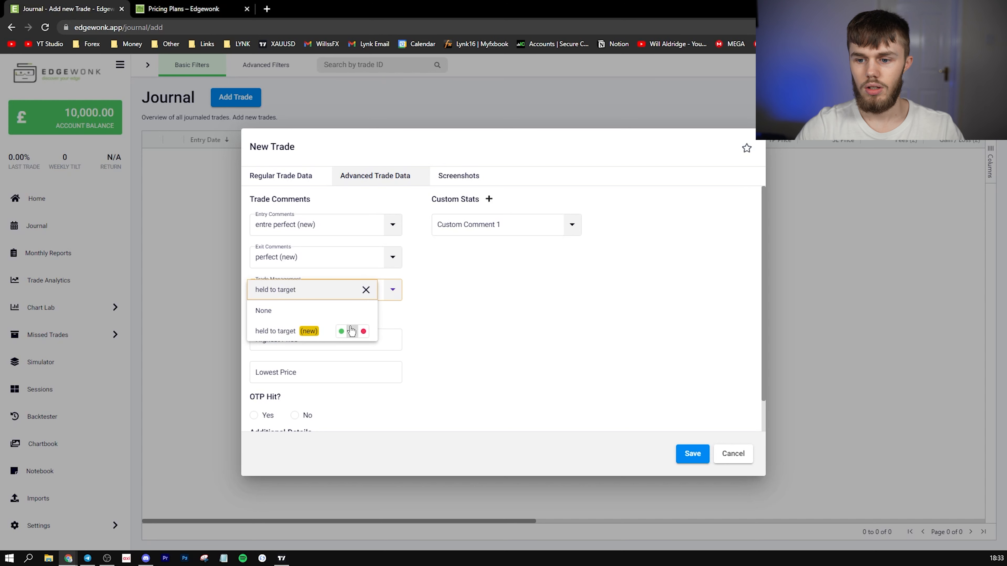
left_click(275, 331)
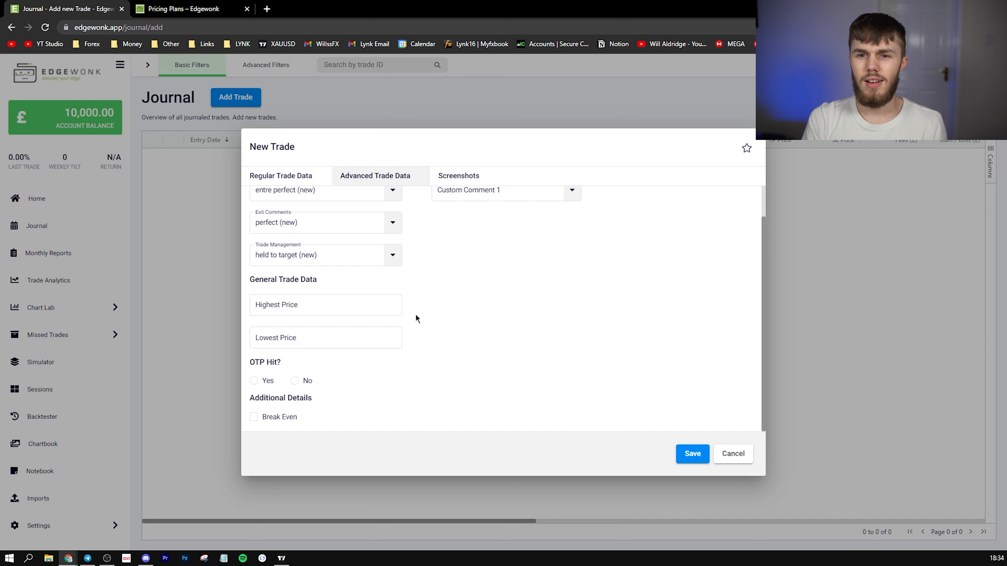
Mark OTP Hit? as Yes and adjust the remaining advanced trade options.
left_click(325, 304)
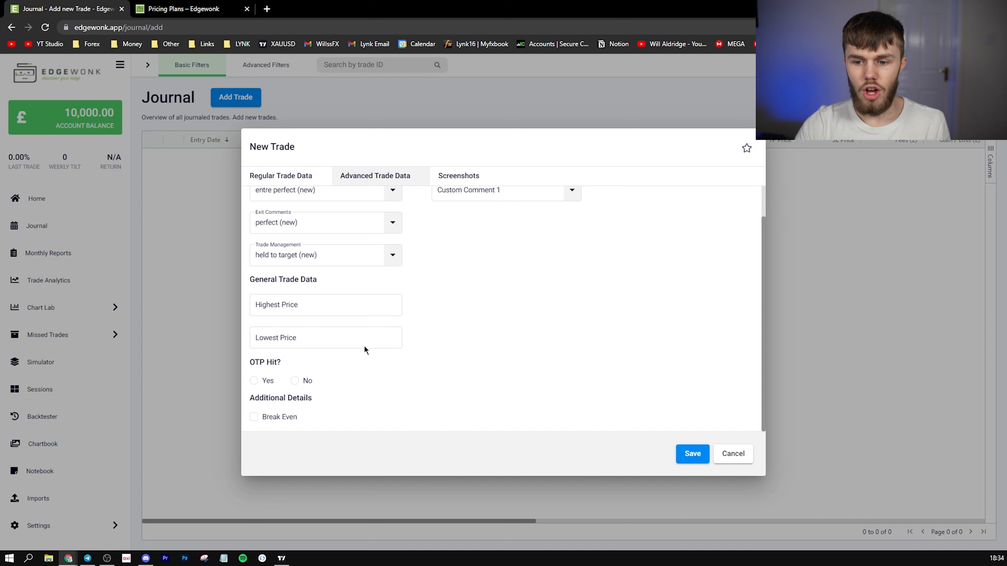
left_click(254, 380)
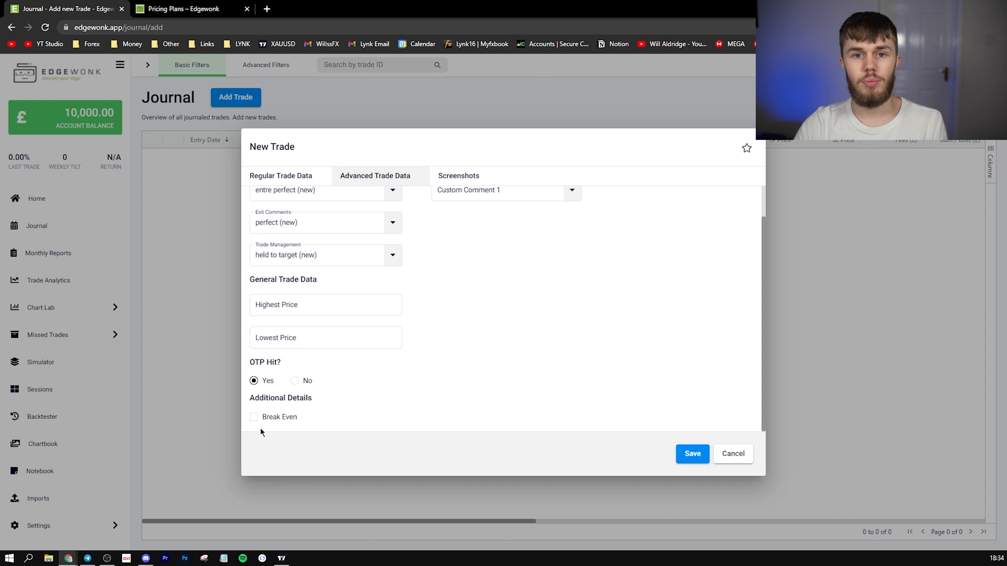
left_click(254, 416)
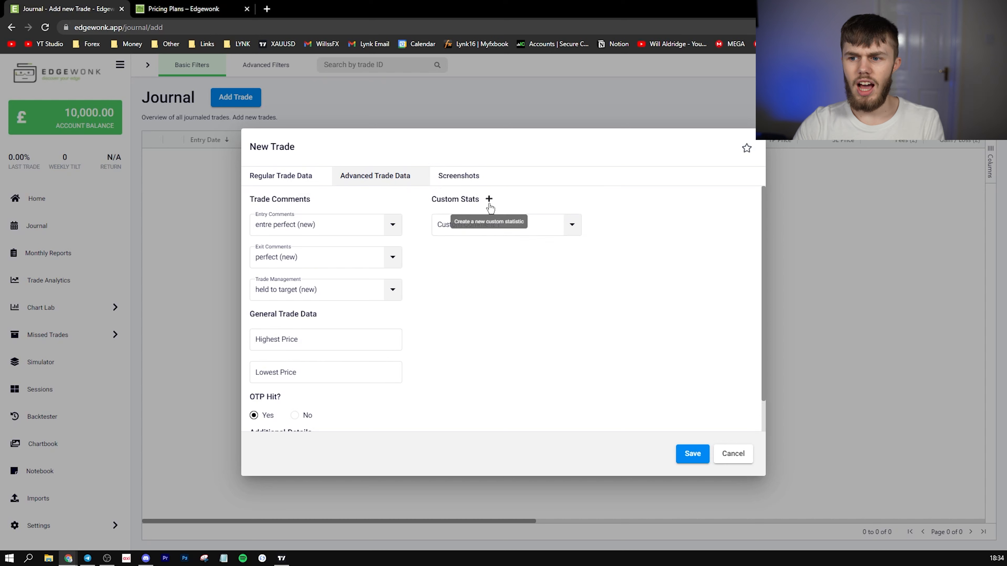
left_click(489, 200)
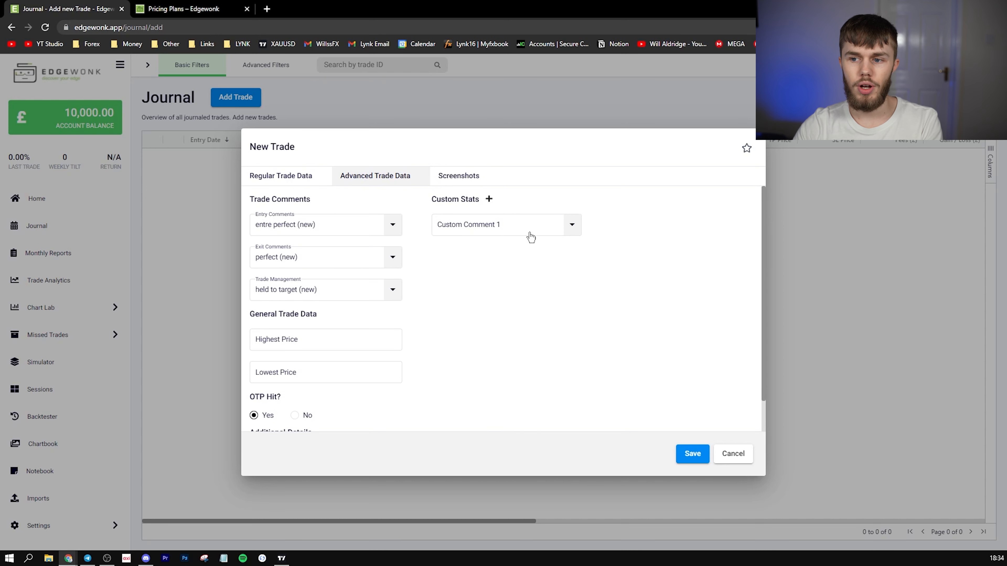
Look over the empty Screenshots slots, then save the XAUUSD trade to the journal.
left_click(458, 175)
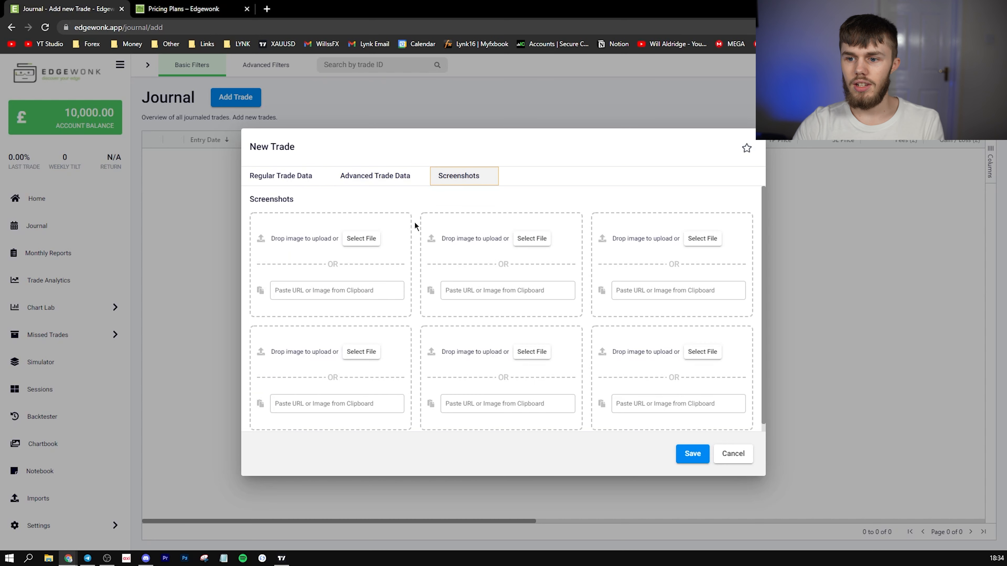
left_click(336, 290)
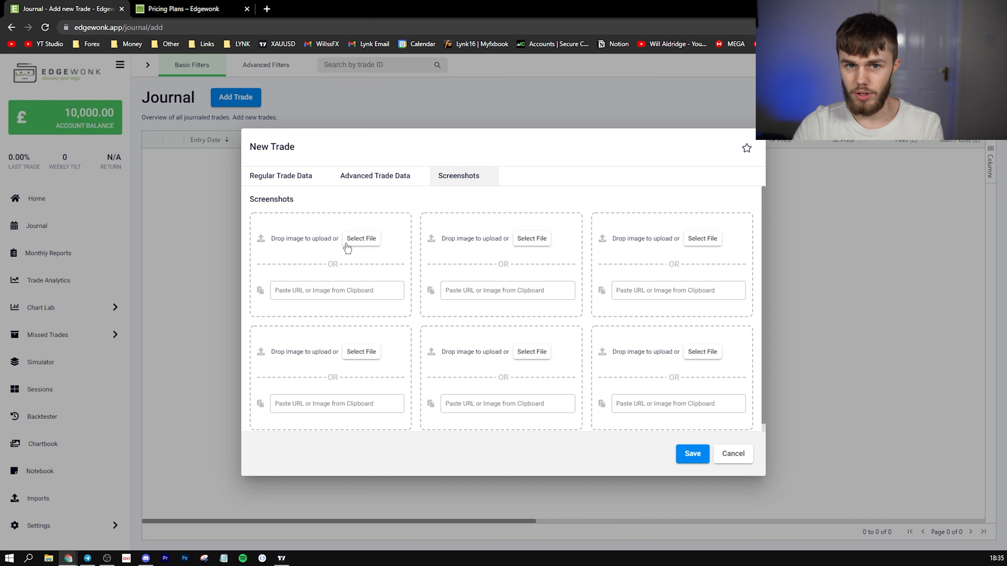
mouse_move(363, 203)
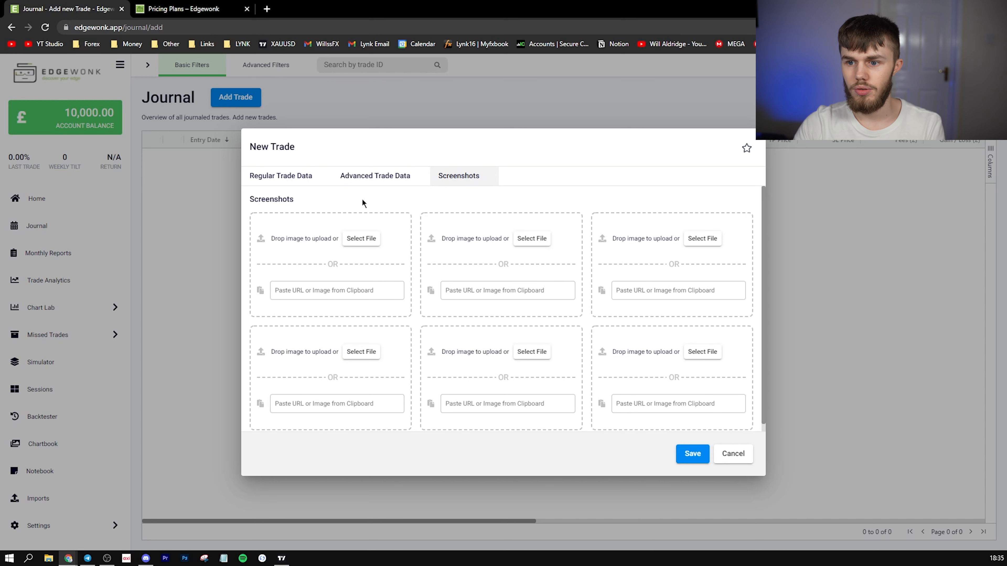
left_click(691, 453)
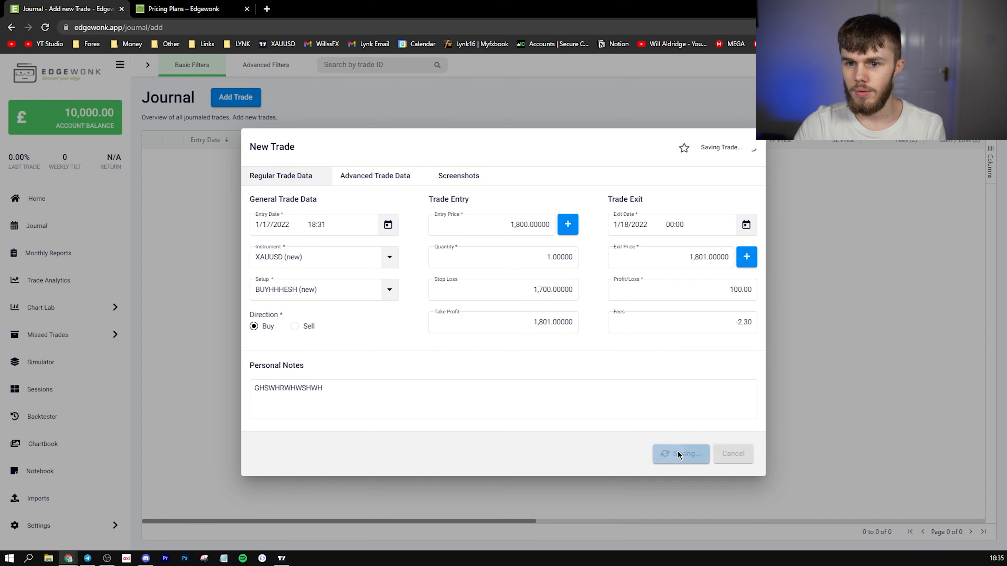
left_click(680, 454)
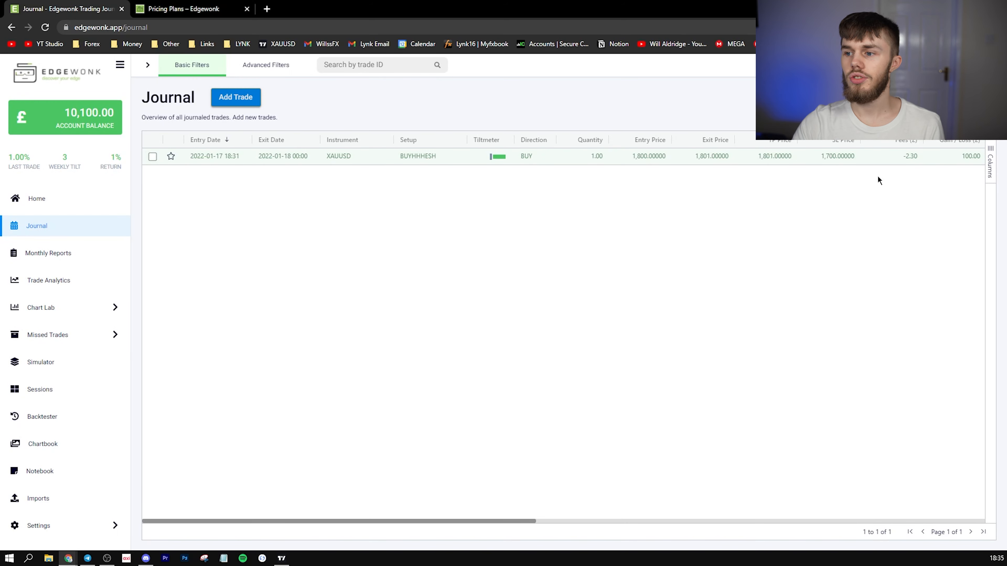
mouse_move(406, 200)
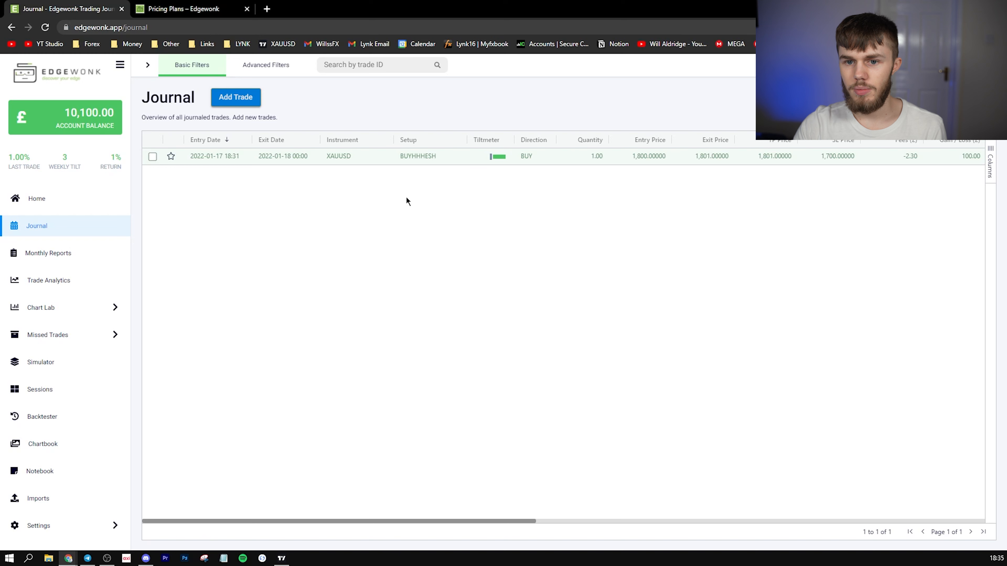
mouse_move(64, 164)
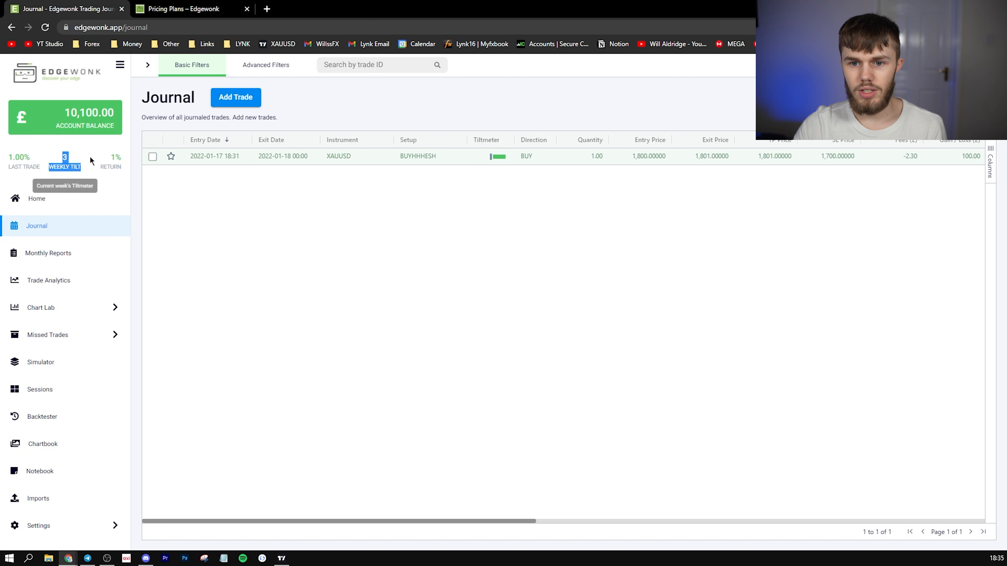
mouse_move(115, 159)
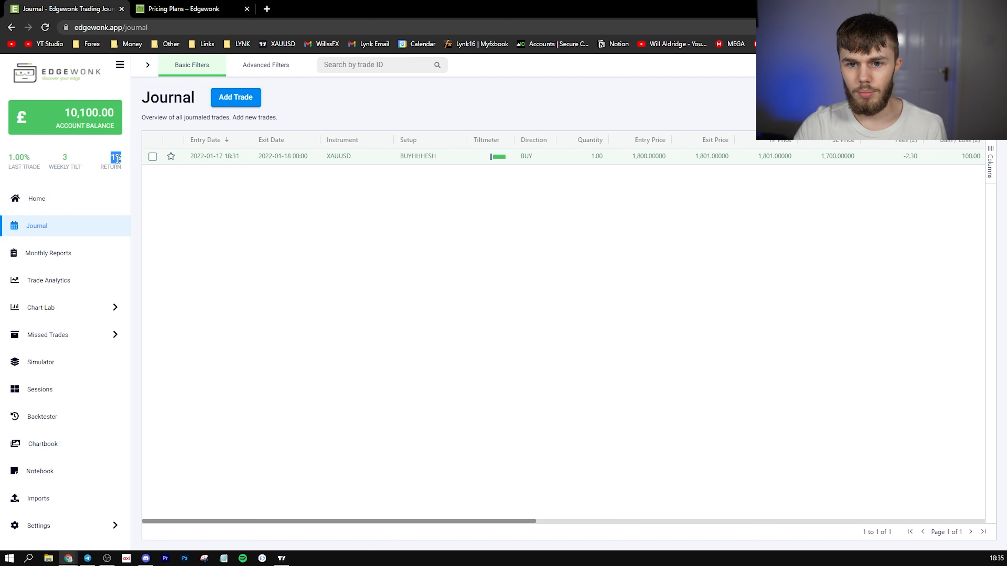
mouse_move(490, 162)
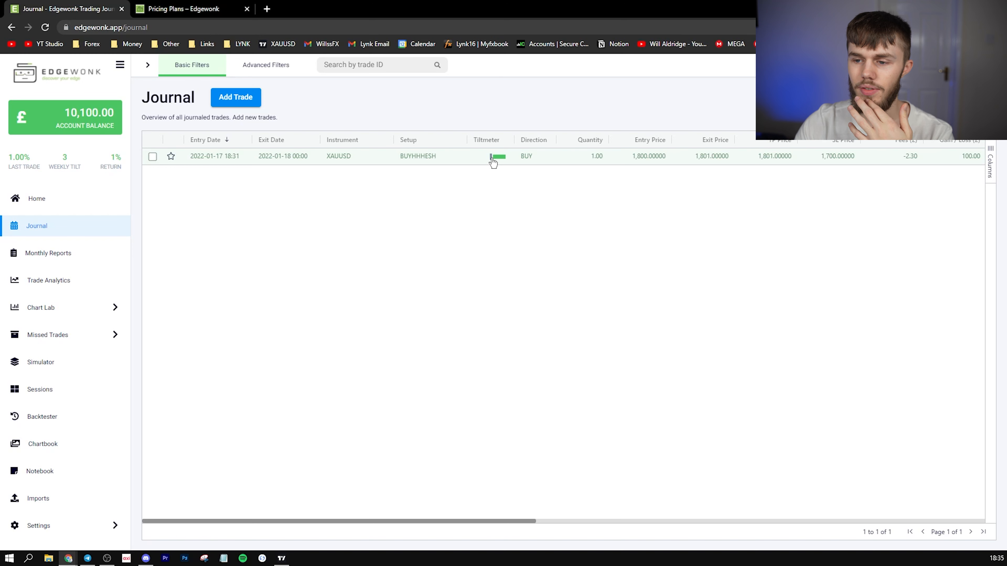
mouse_move(501, 163)
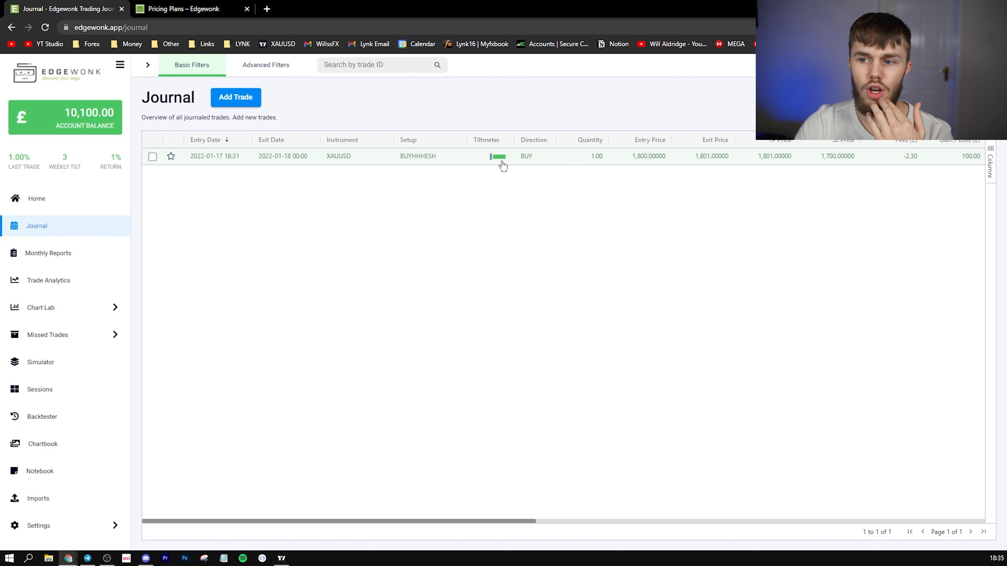
mouse_move(688, 446)
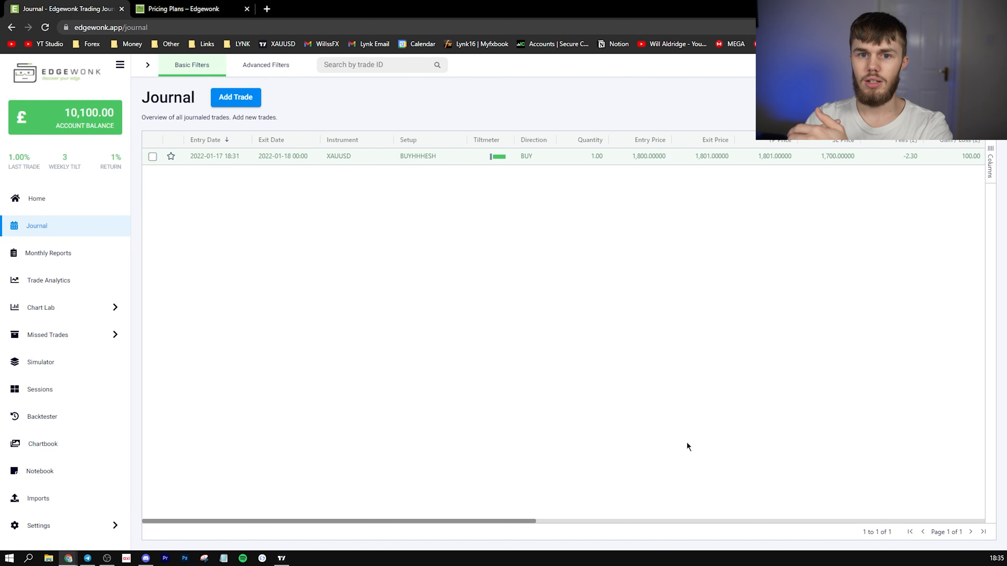
mouse_move(489, 158)
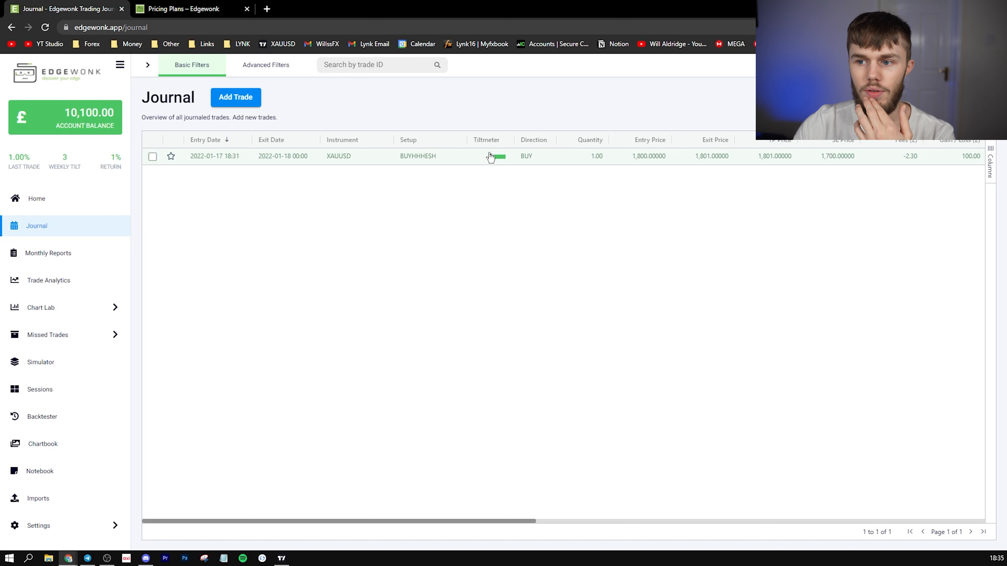
mouse_move(479, 161)
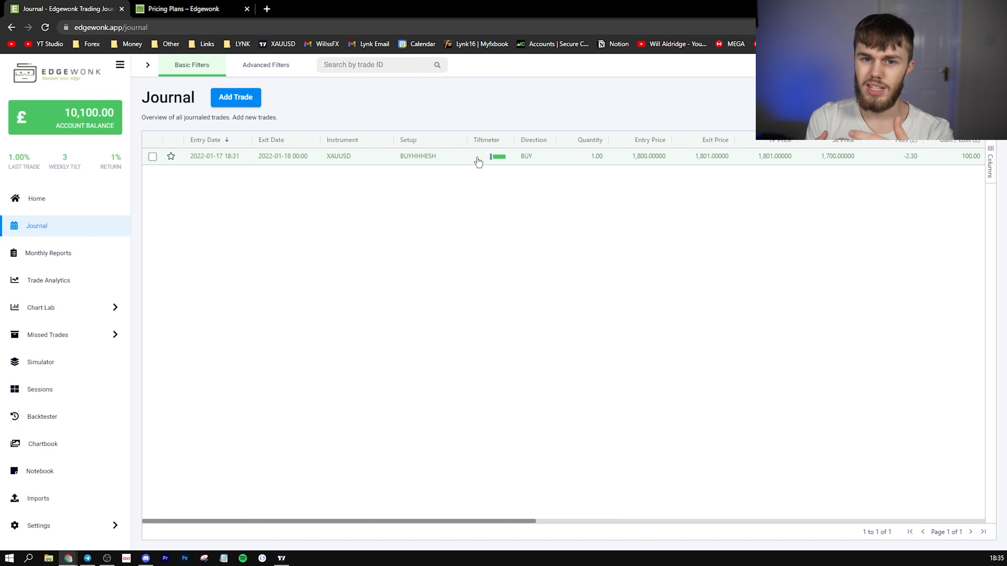
scroll("right", 3)
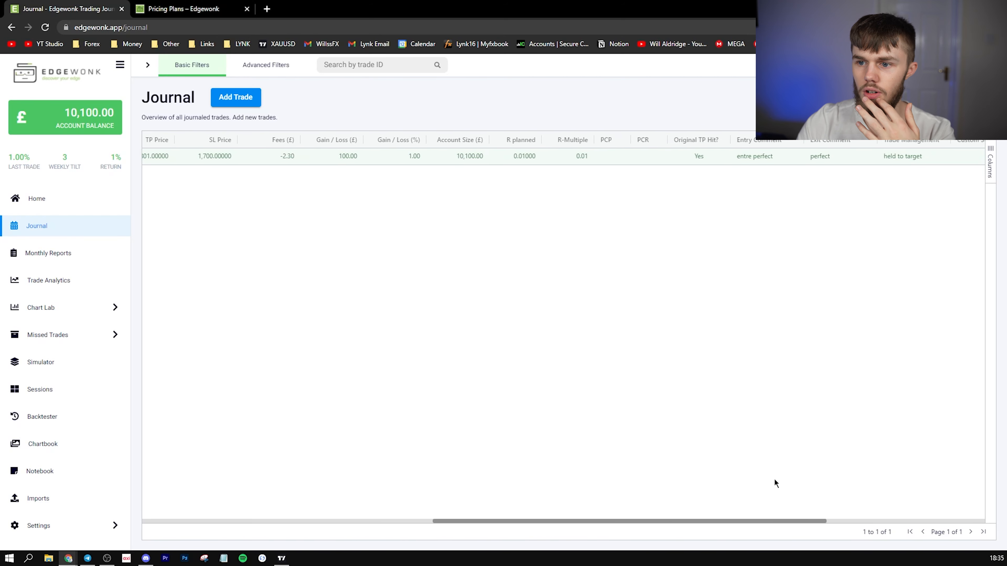
scroll("right", 3)
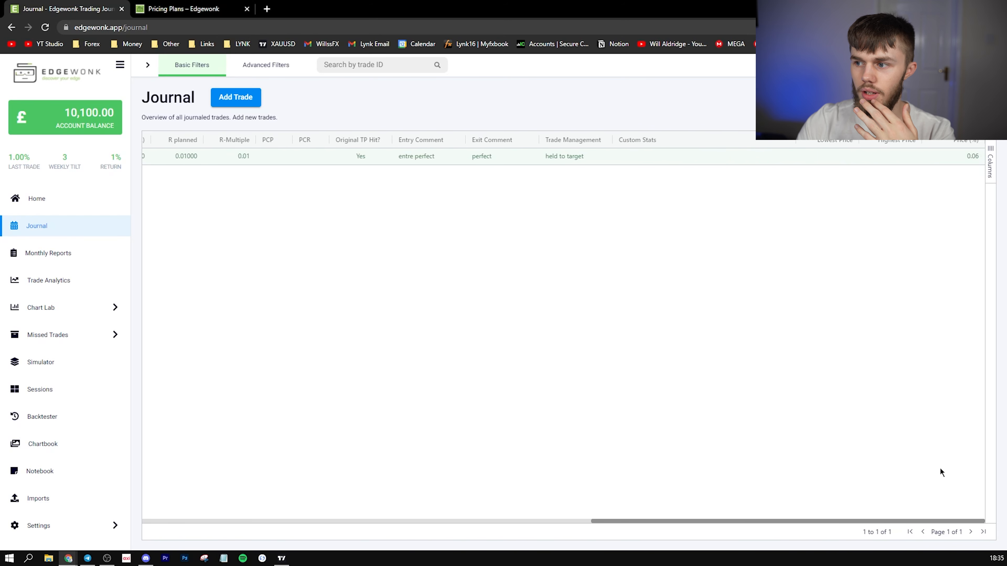
mouse_move(546, 167)
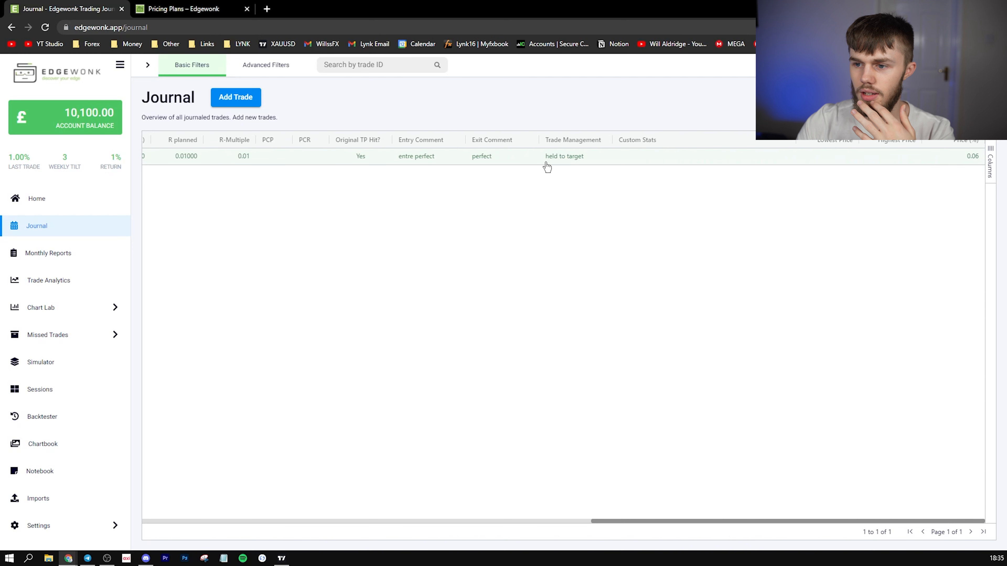
mouse_move(343, 162)
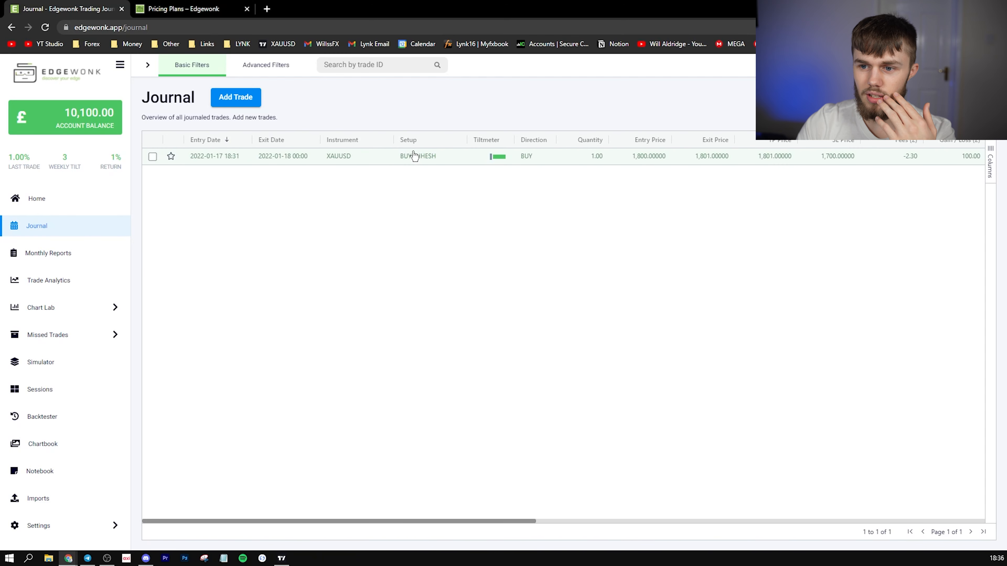
left_click(266, 64)
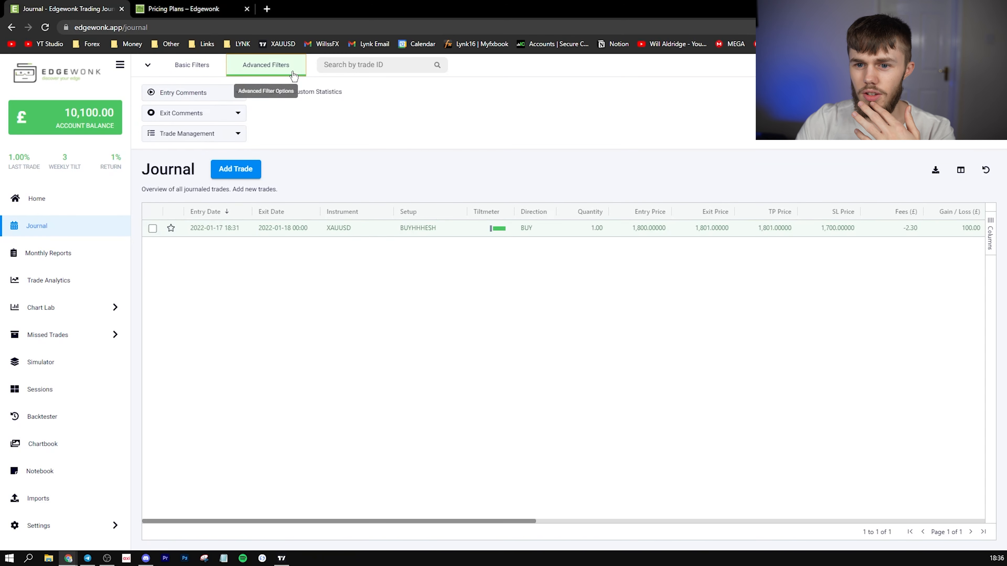
left_click(183, 92)
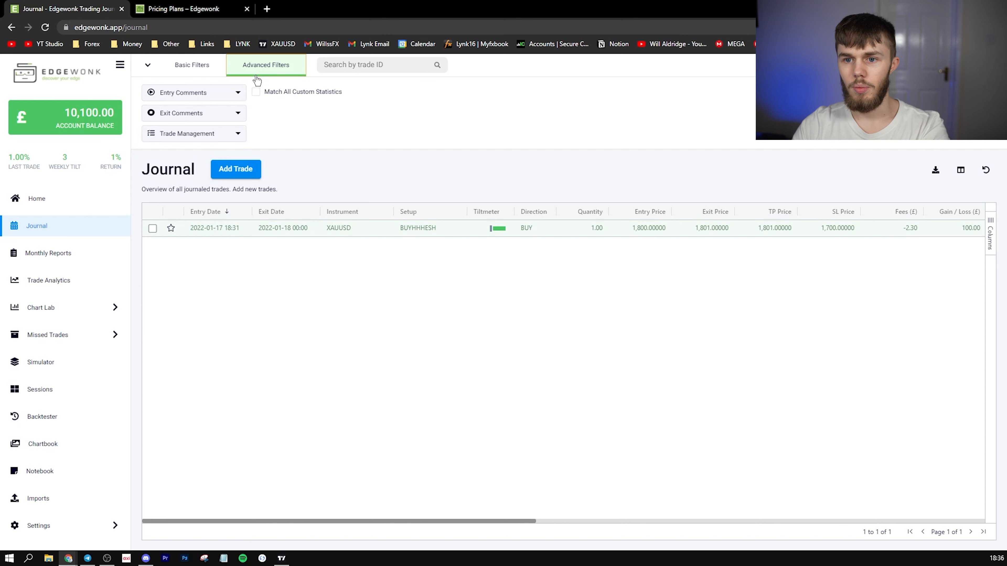
left_click(148, 65)
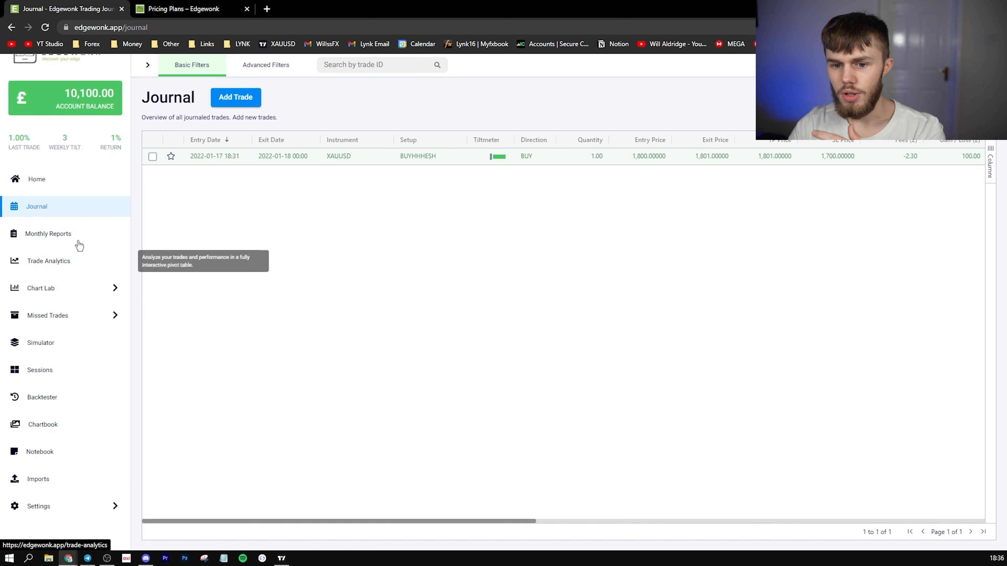
mouse_move(79, 335)
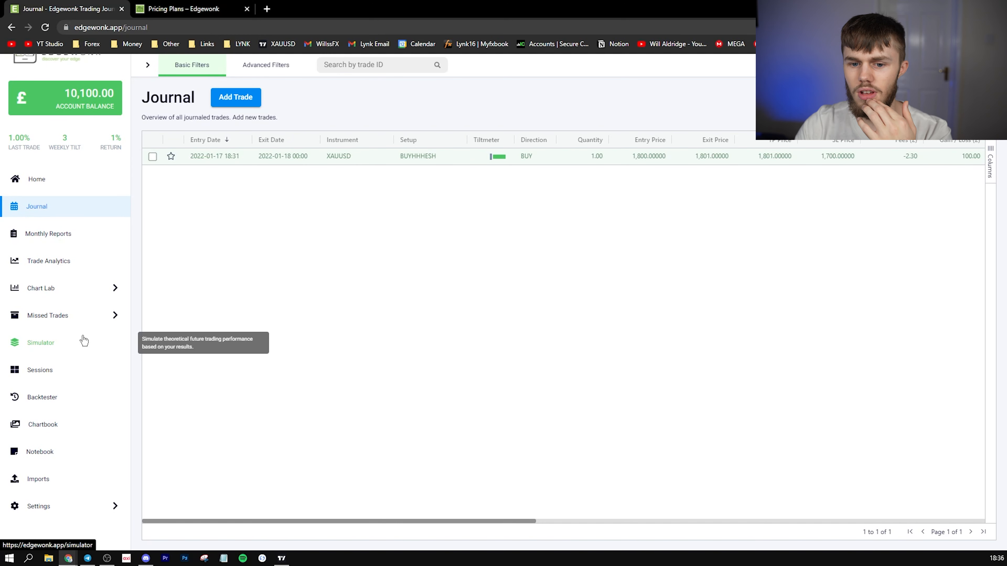
Run the Simulator on the journal results, then go to the Missed Trades journal.
left_click(40, 342)
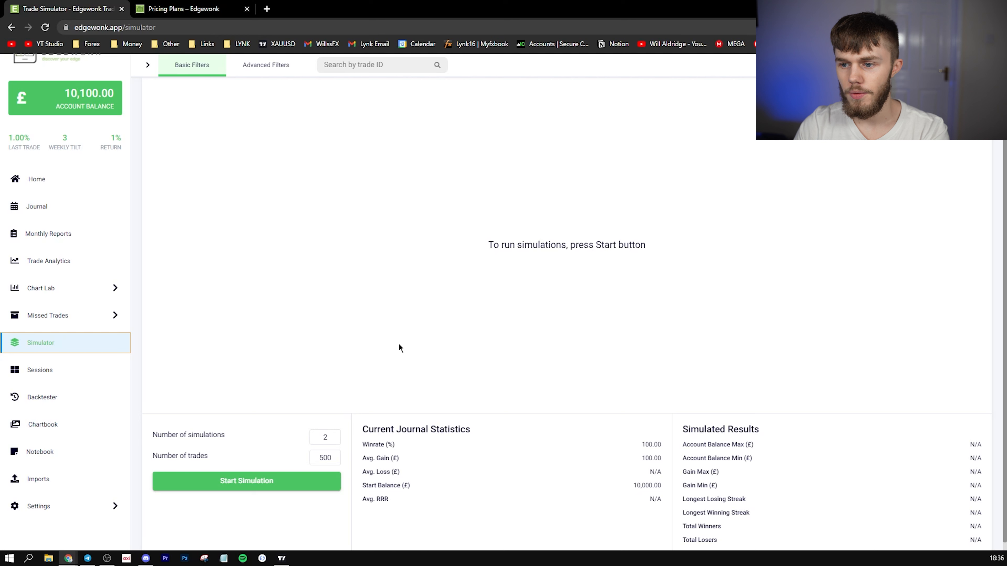
mouse_move(379, 302)
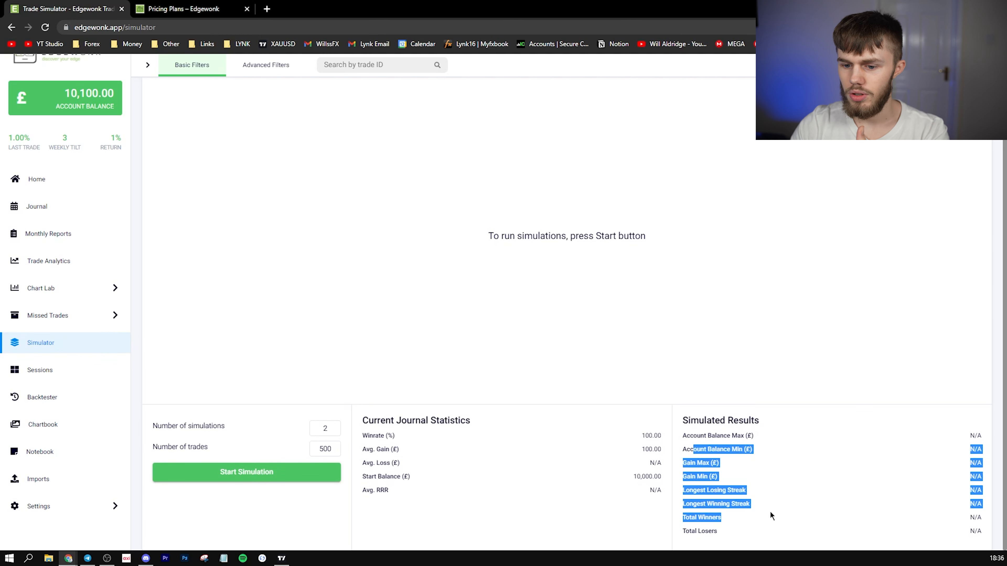
left_click(246, 472)
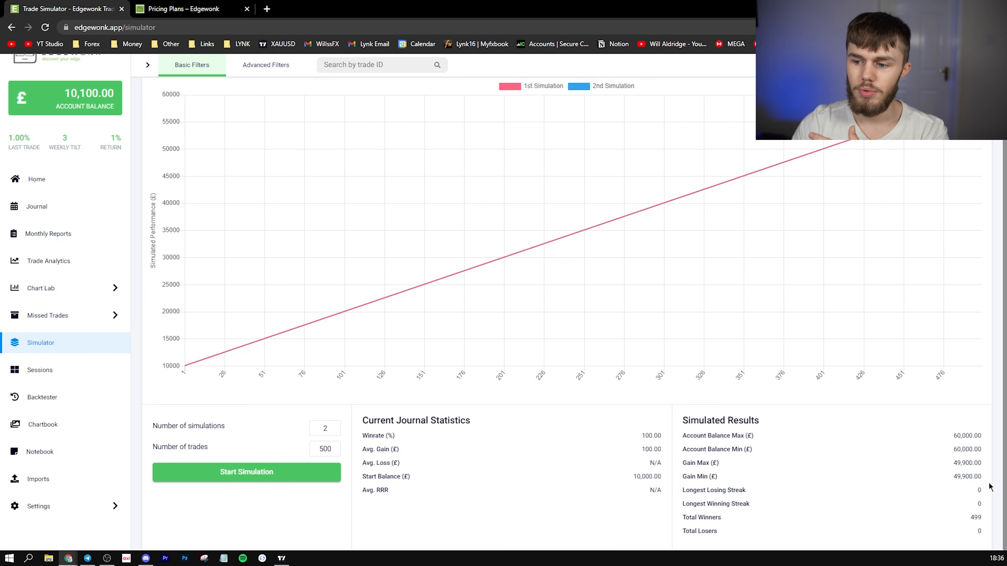
mouse_move(978, 517)
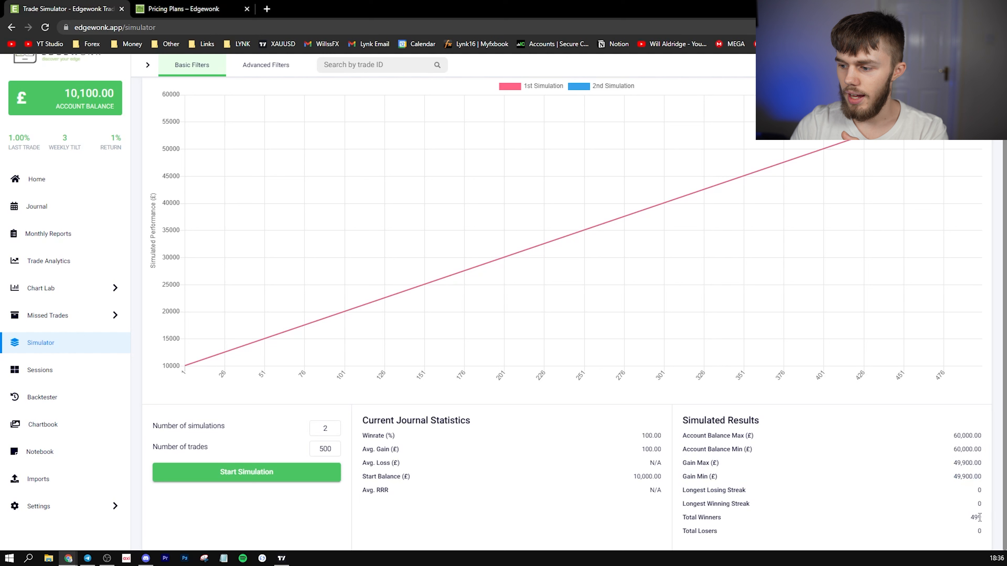
mouse_move(405, 444)
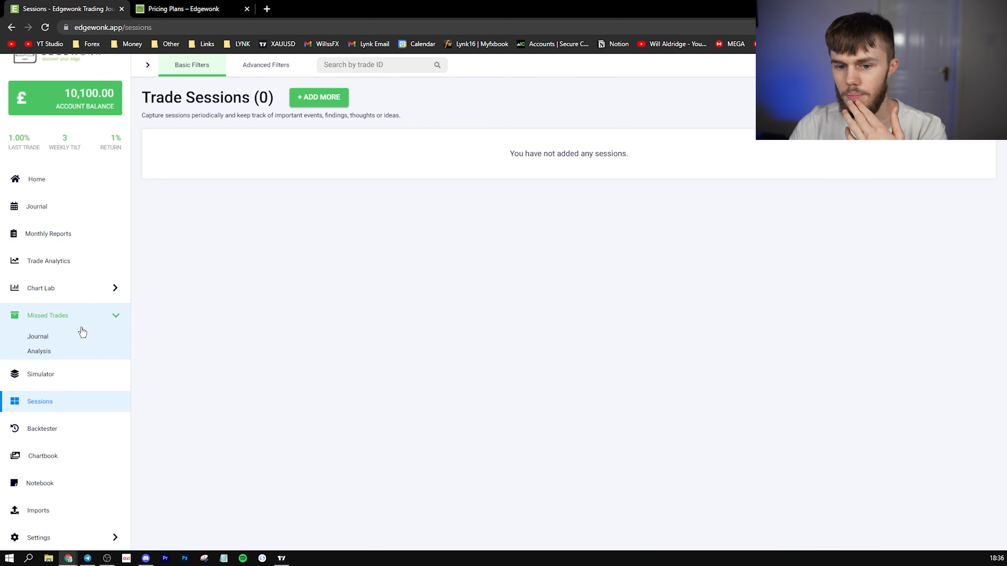
left_click(37, 336)
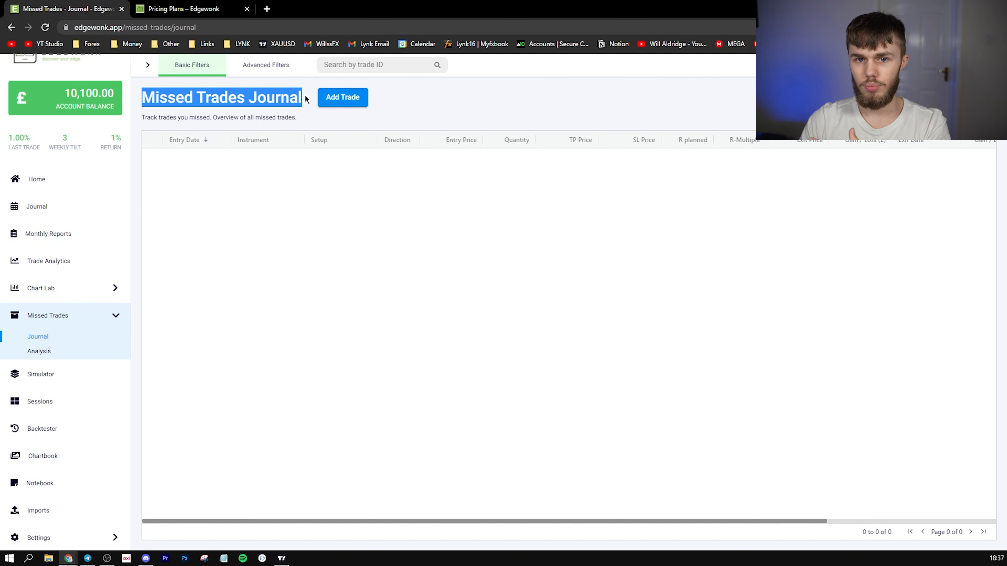
View the Missed Trades analysis page and expand the Chart Lab report list.
left_click(38, 351)
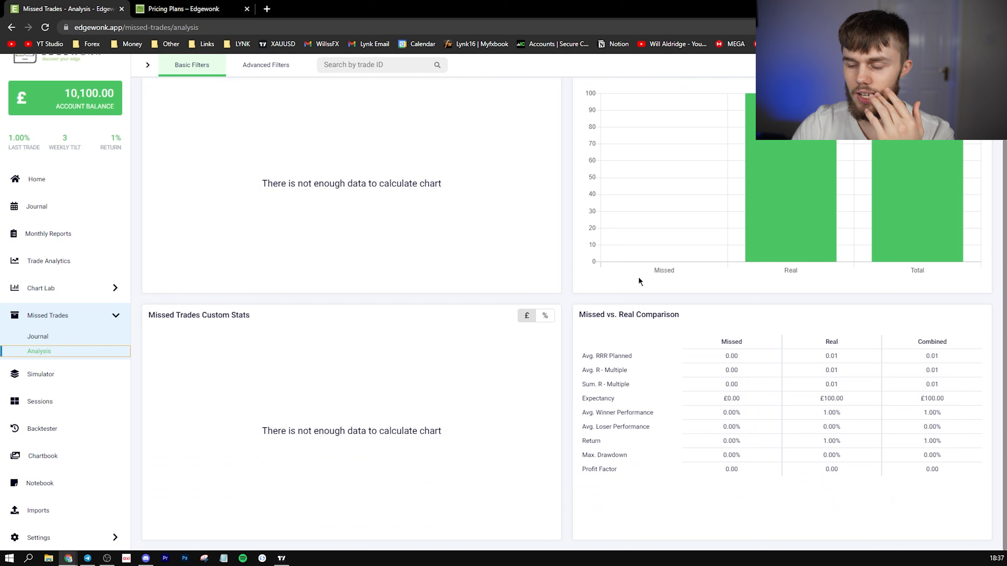
scroll("up", 3)
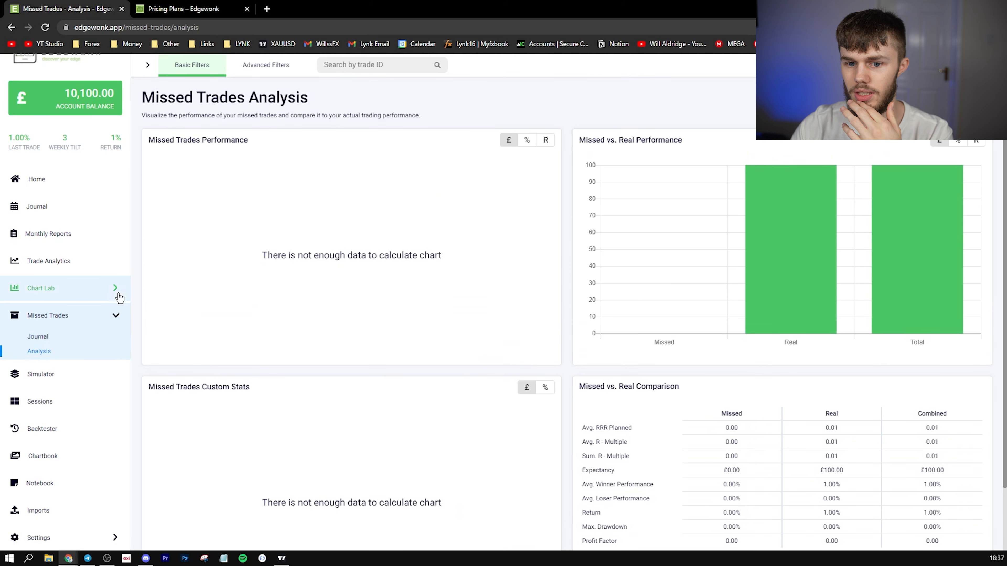
left_click(40, 288)
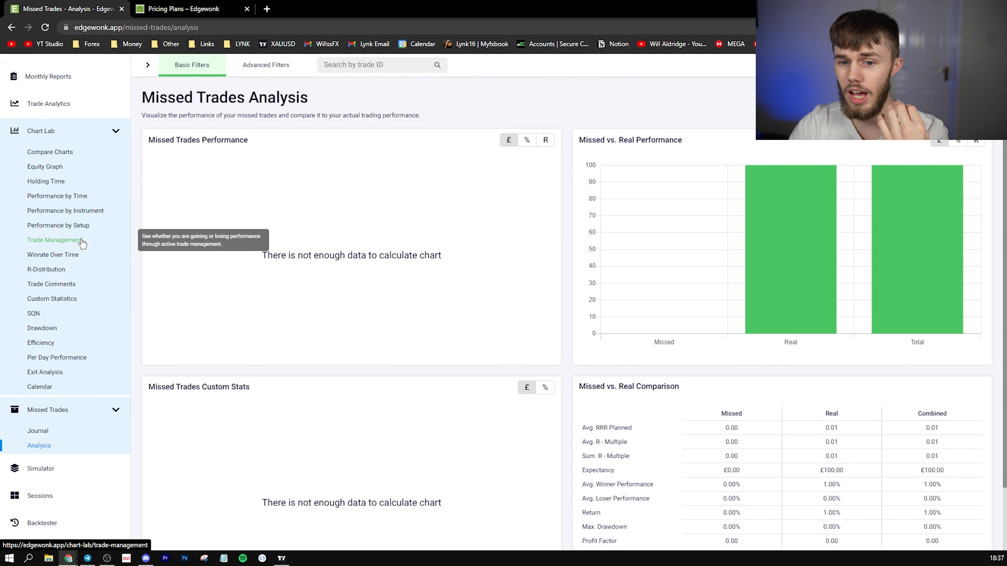
Browse Compare Charts, Equity Graph, Performance by Time, Winrate Over Time and Calendar, then go to the Backtester.
left_click(49, 152)
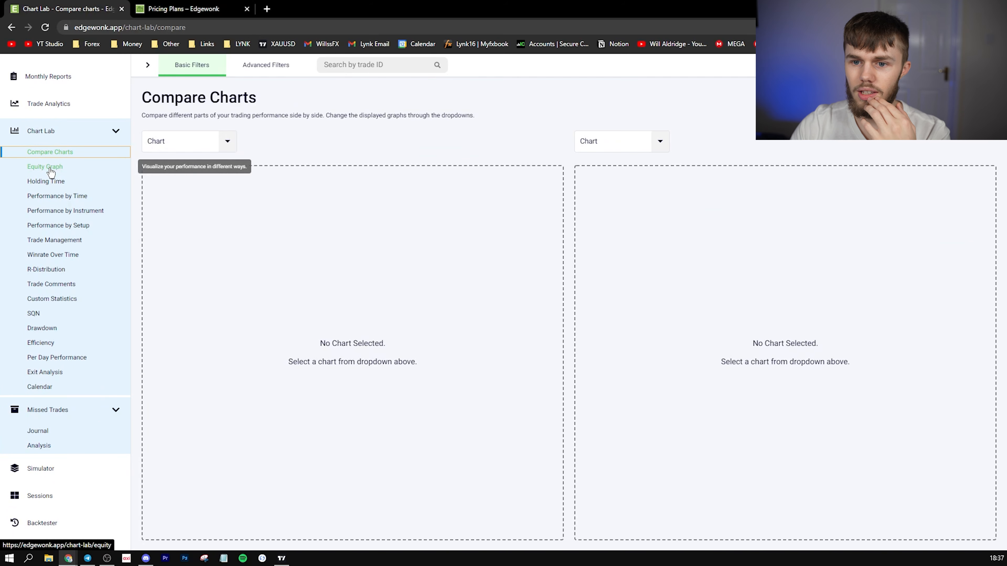
left_click(45, 167)
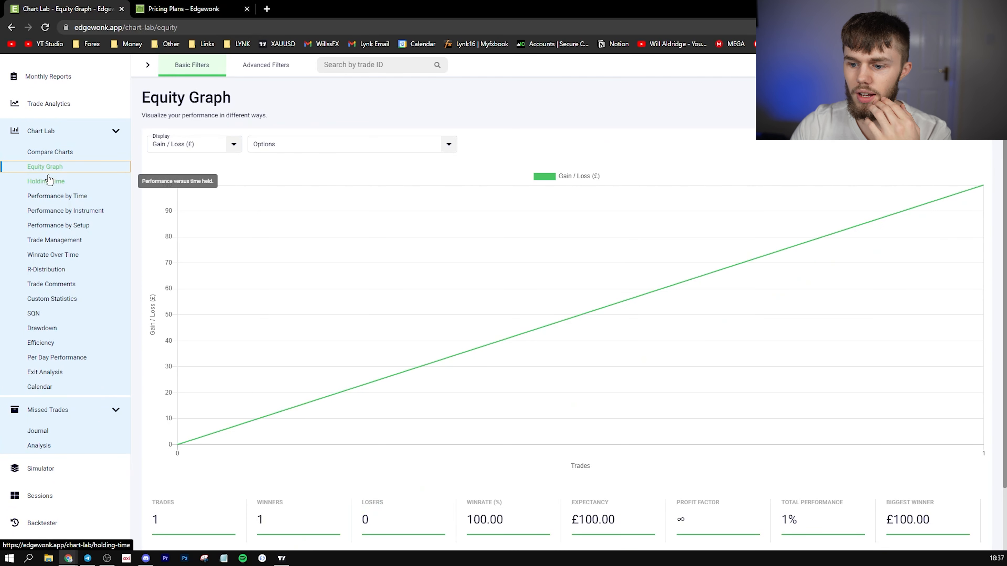
left_click(57, 196)
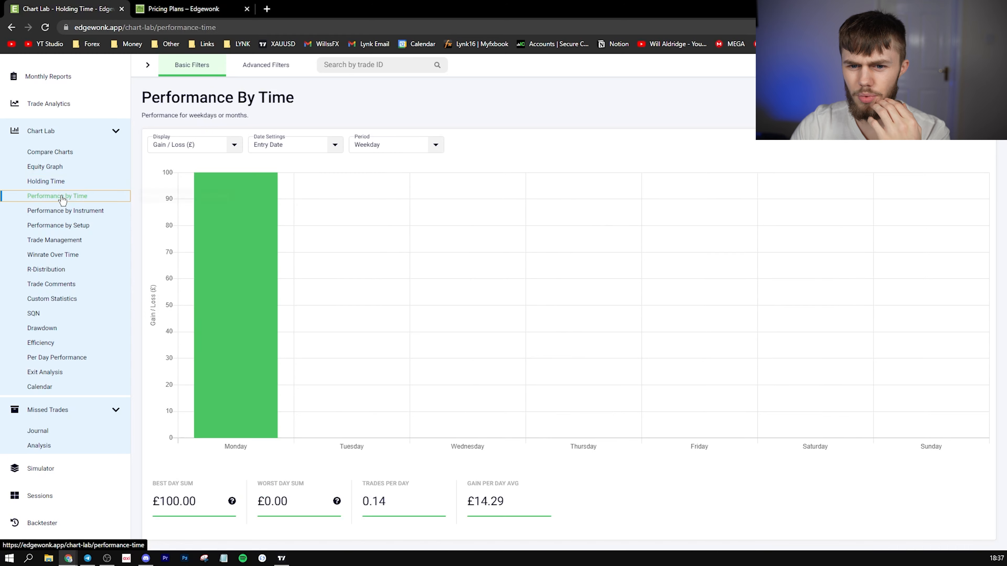
left_click(52, 254)
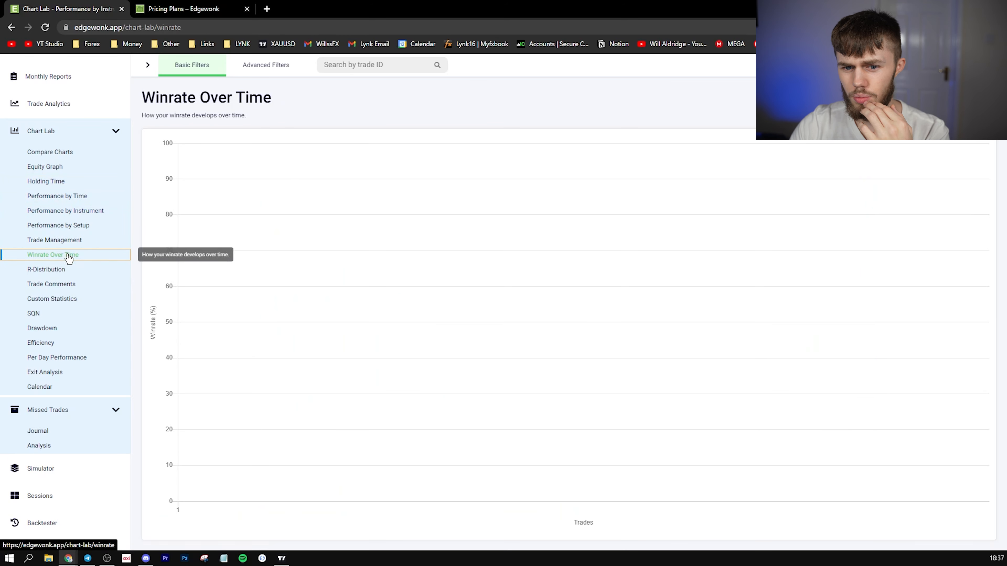
left_click(40, 386)
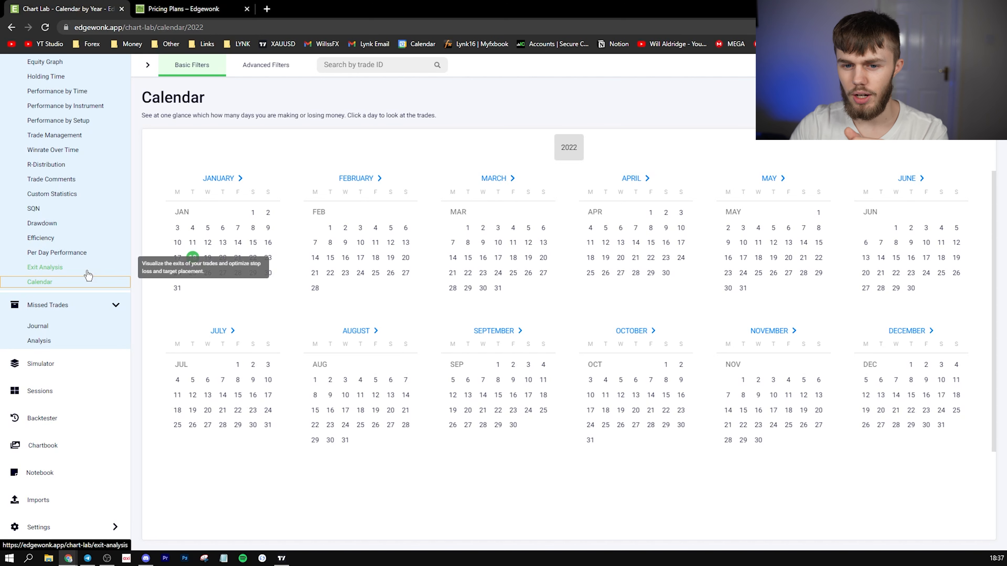
left_click(42, 418)
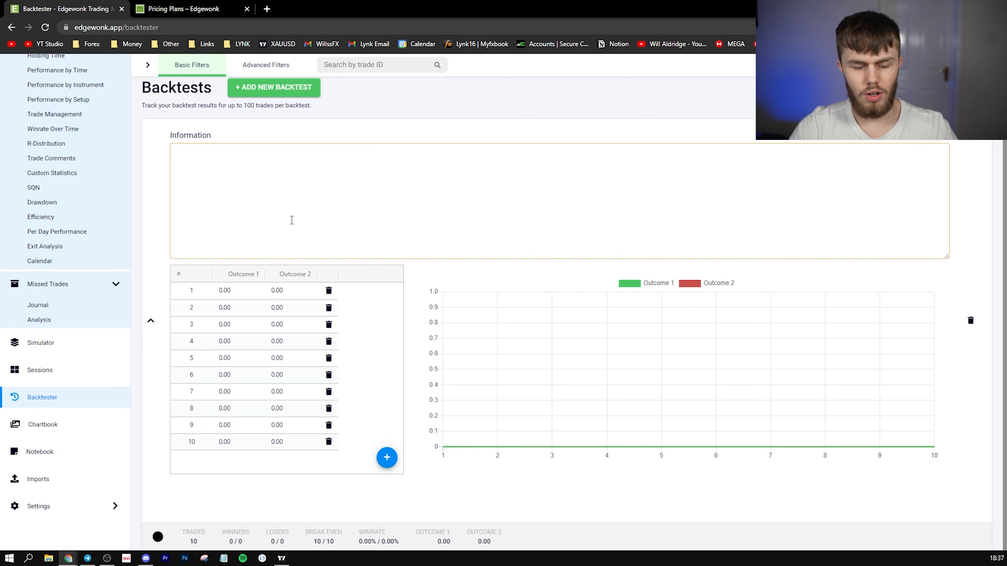
Label the backtest 'hehe' and enter outcomes 2 and 3 for its trades.
type("hehe")
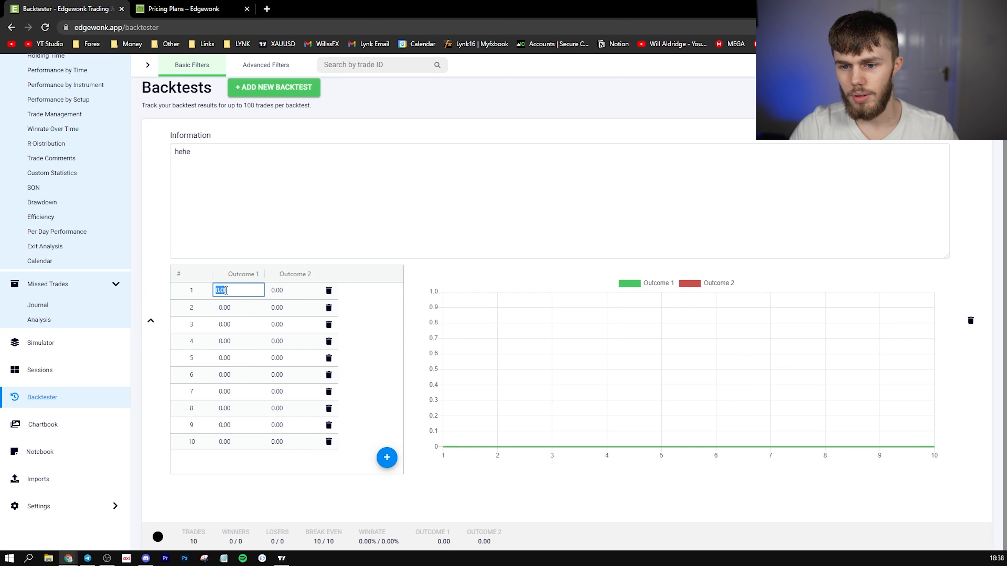
type("2")
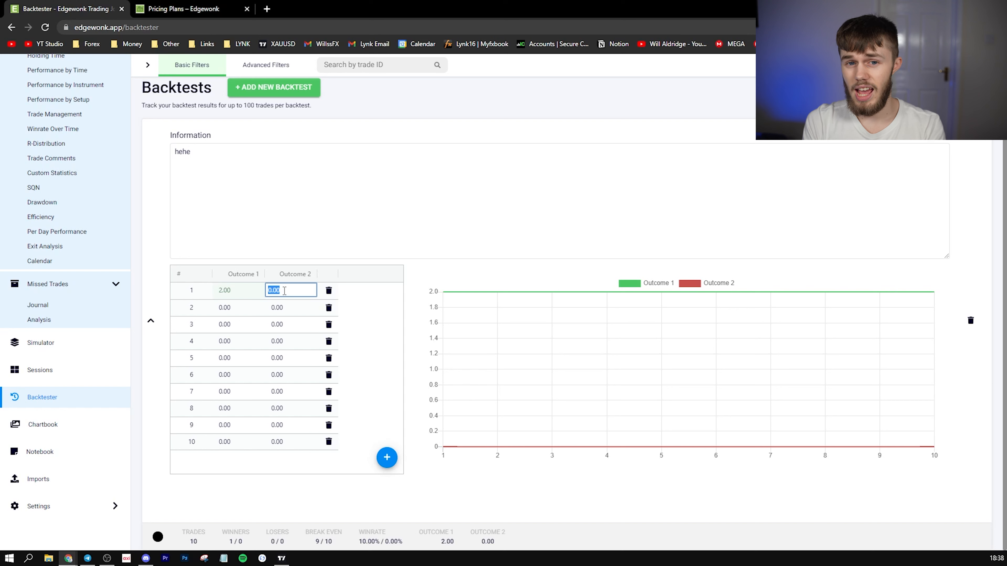
type("3")
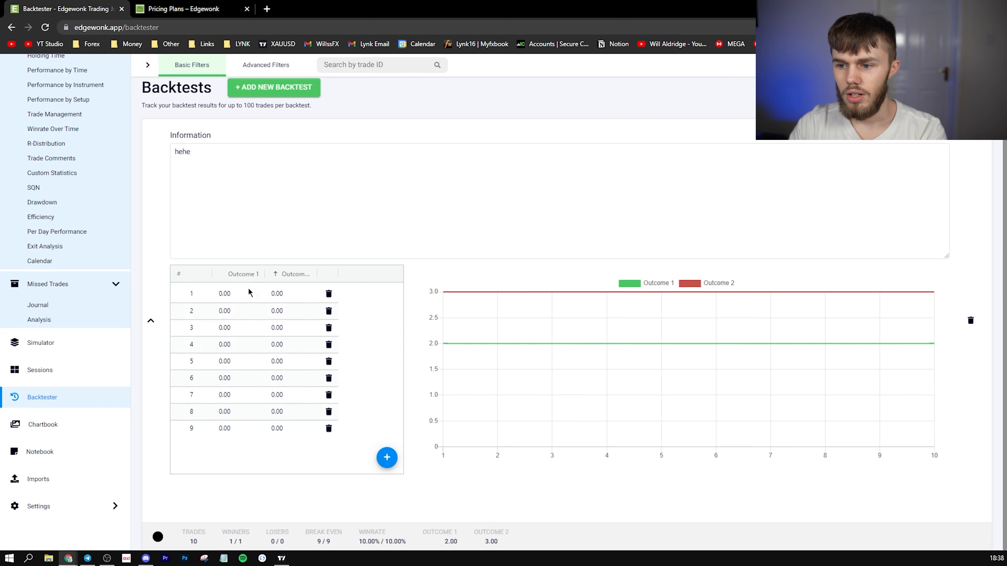
left_click(386, 457)
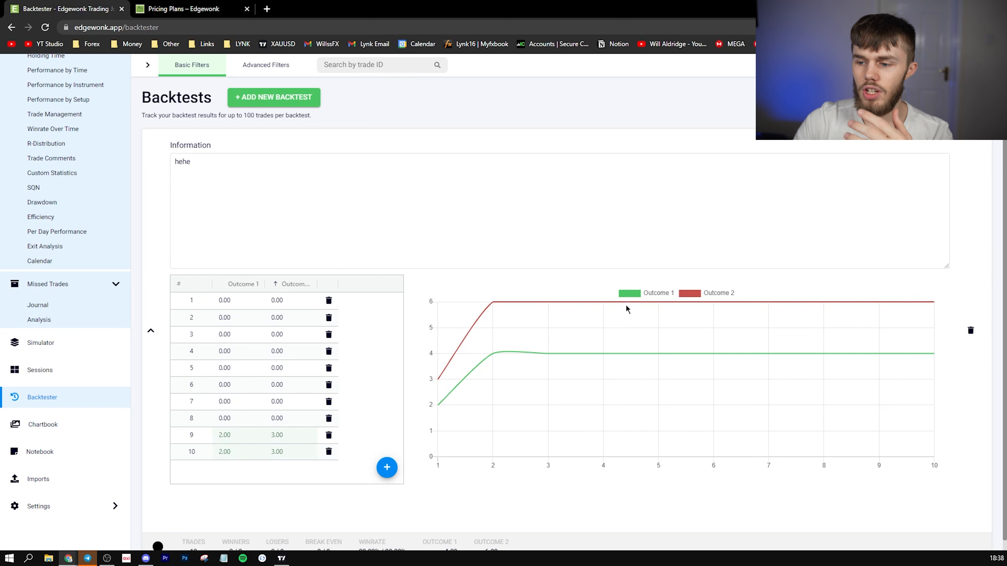
mouse_move(407, 423)
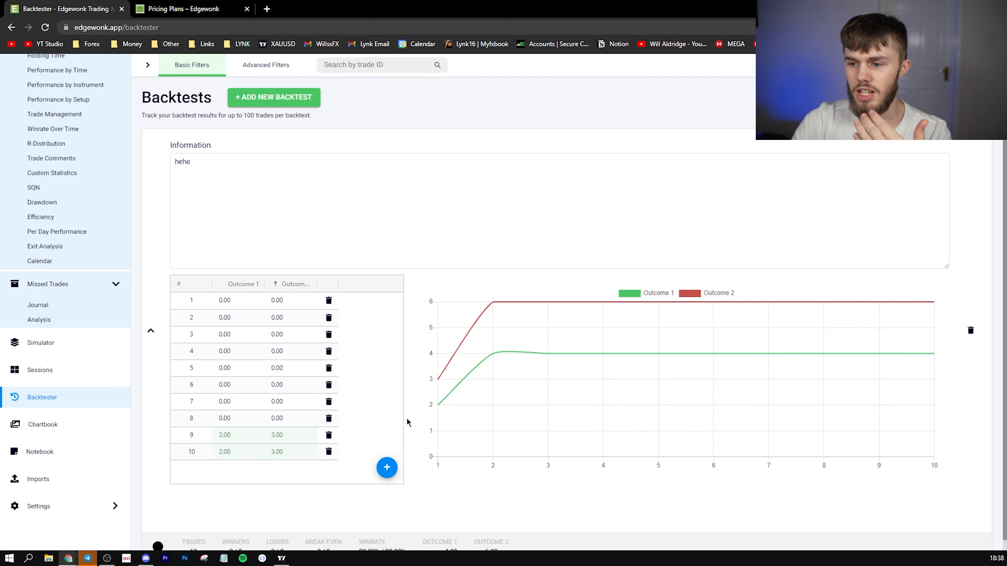
mouse_move(493, 304)
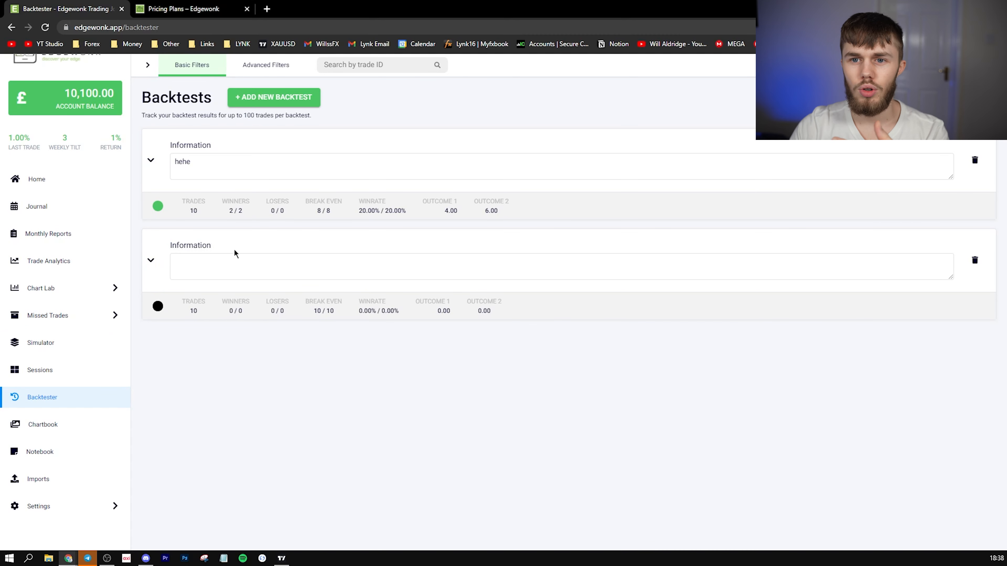
Visit the empty Chartbook, then the Notebook with no notes.
left_click(43, 424)
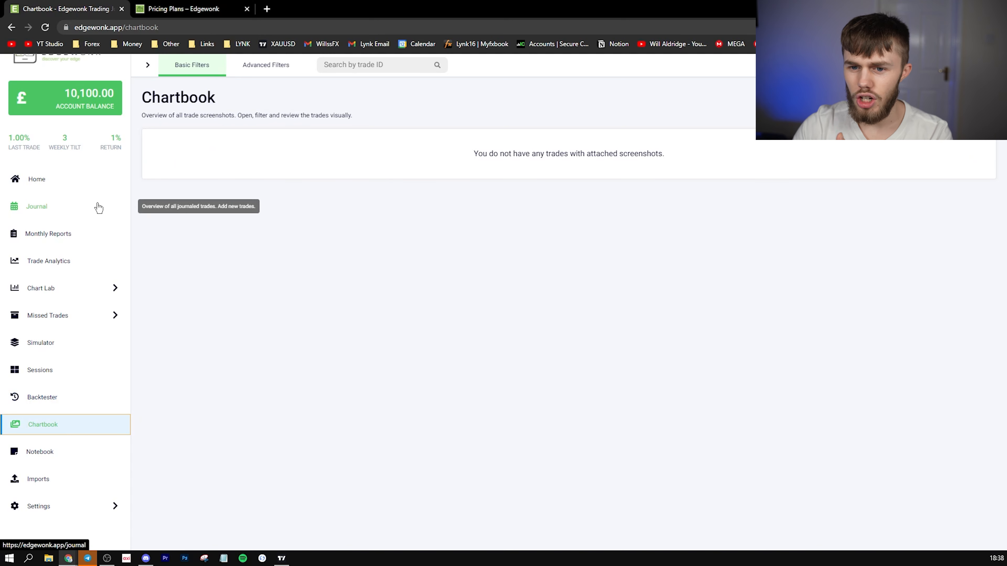
mouse_move(237, 426)
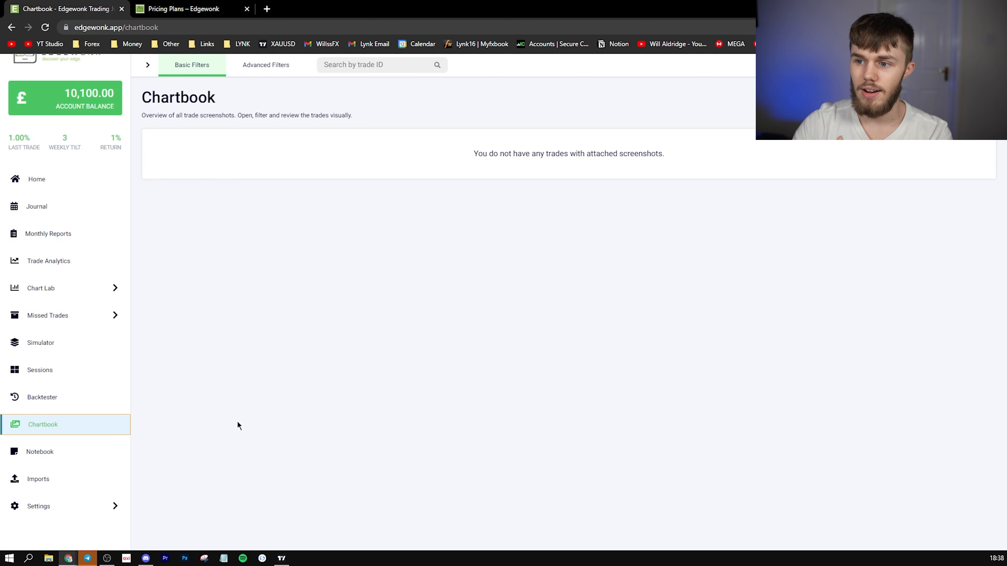
left_click(40, 451)
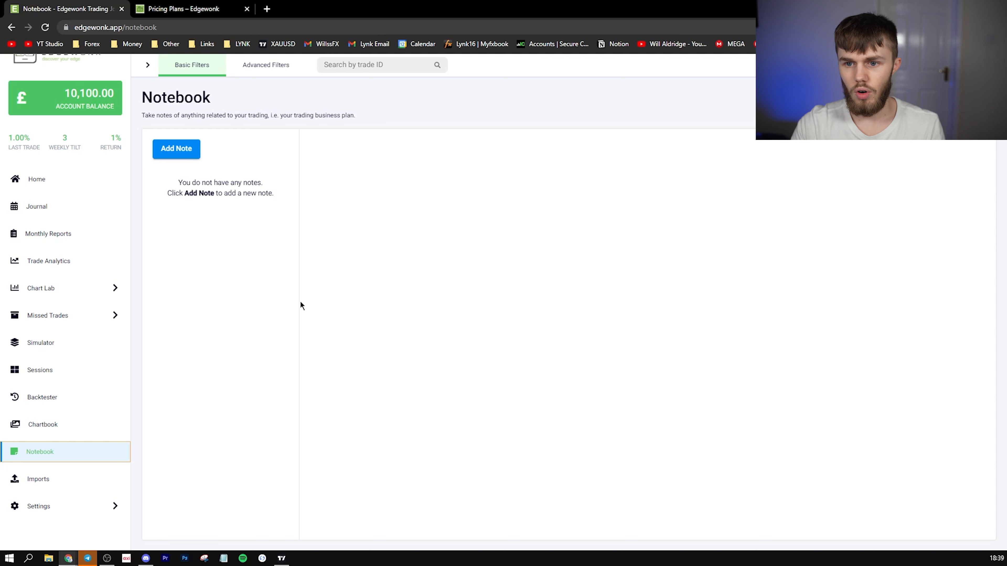
Add a note containing 'd', then show the Importer Type platform list in import settings.
left_click(177, 148)
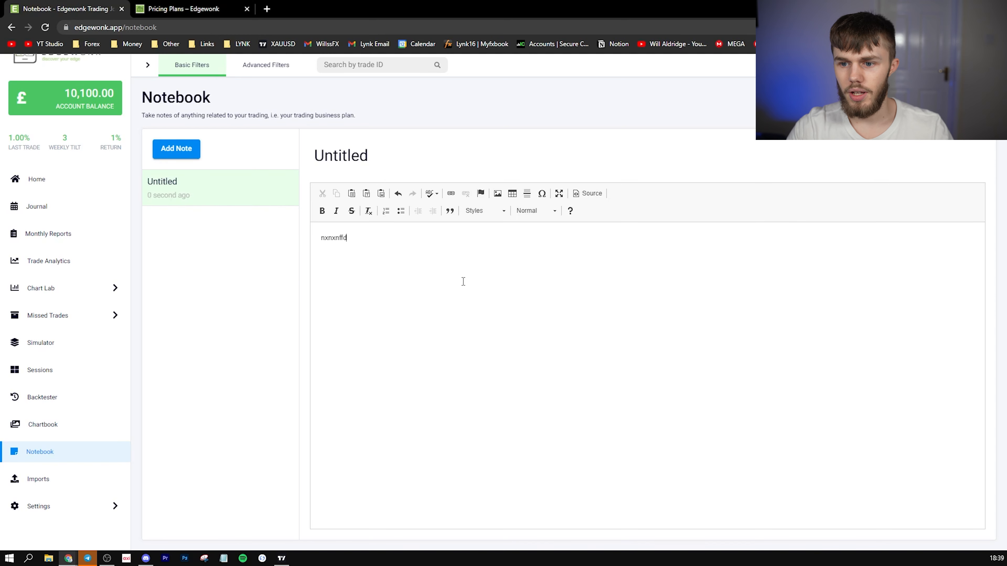
type("d")
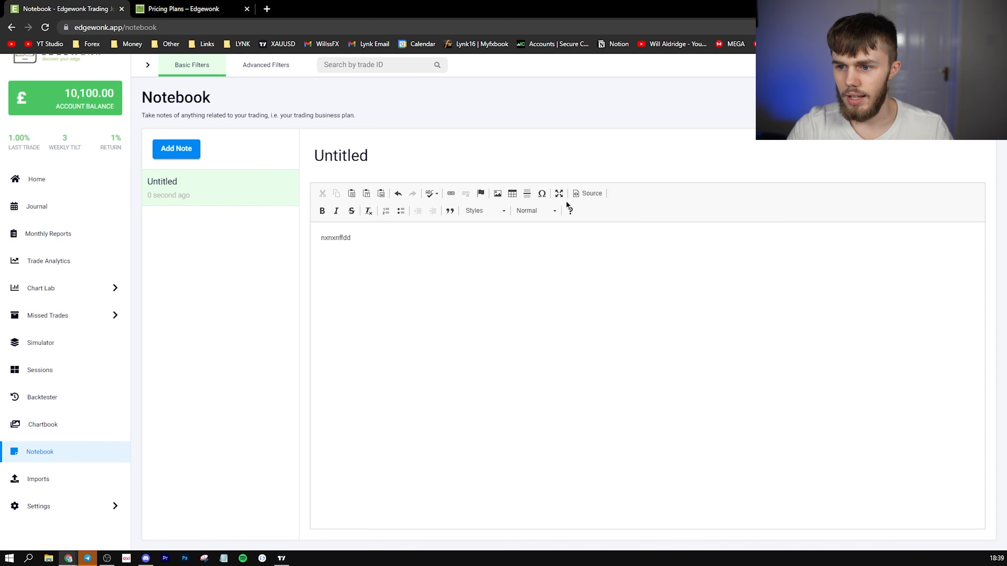
mouse_move(451, 193)
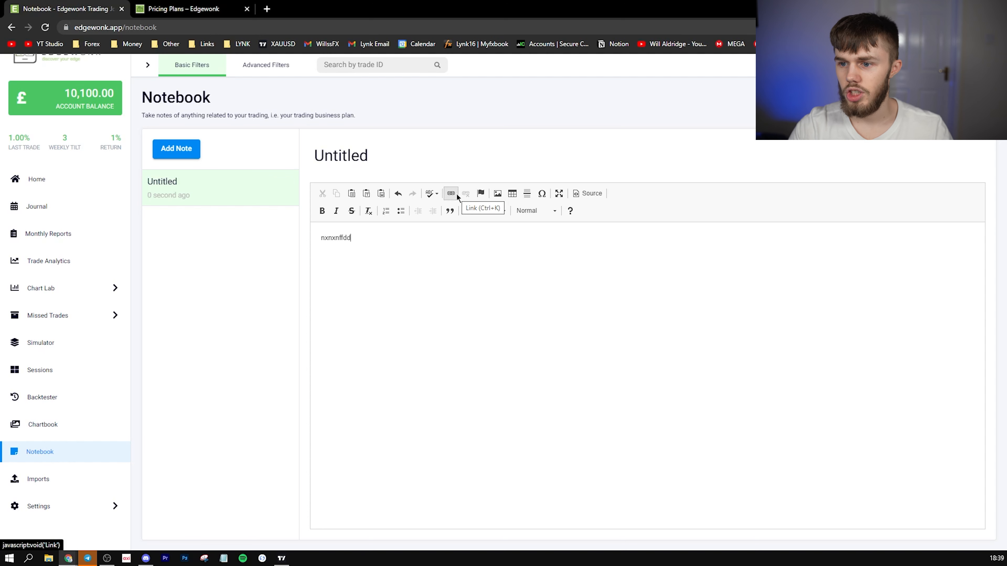
mouse_move(481, 193)
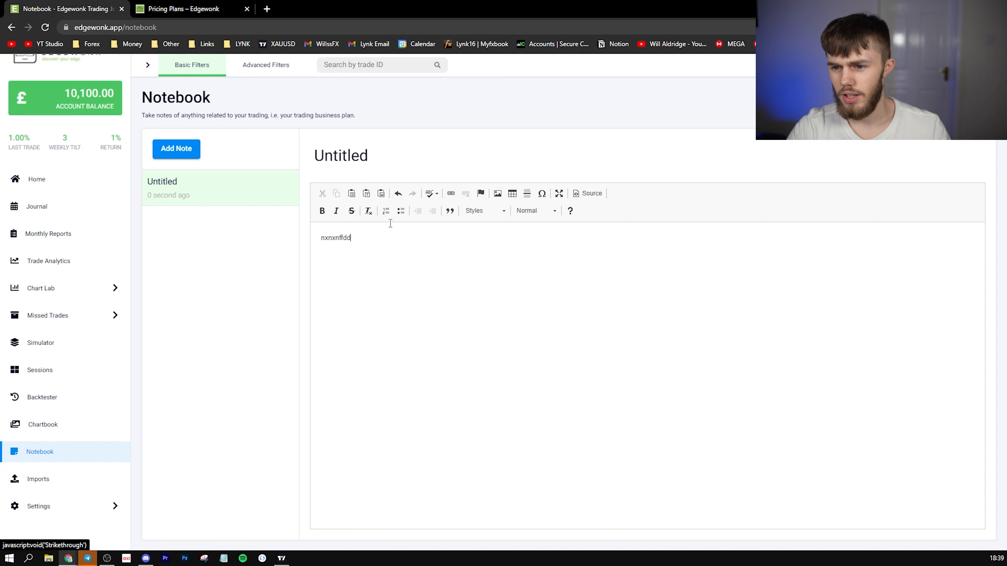
left_click(37, 478)
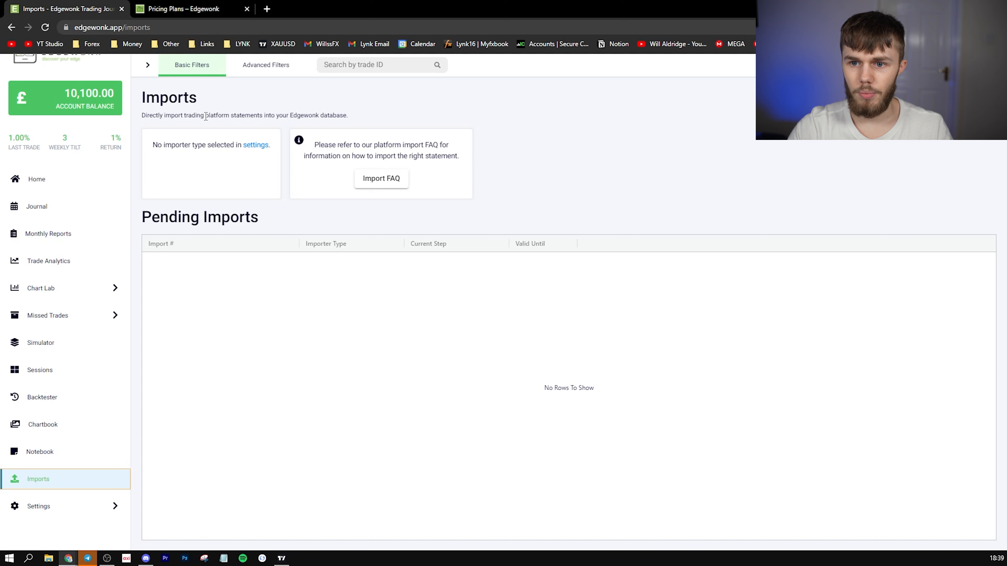
left_click(256, 145)
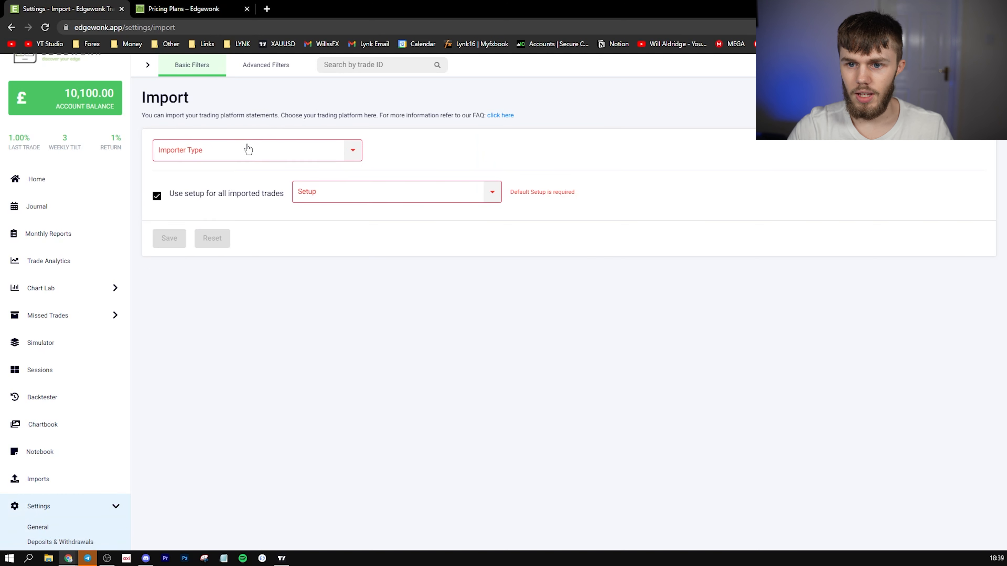
left_click(257, 149)
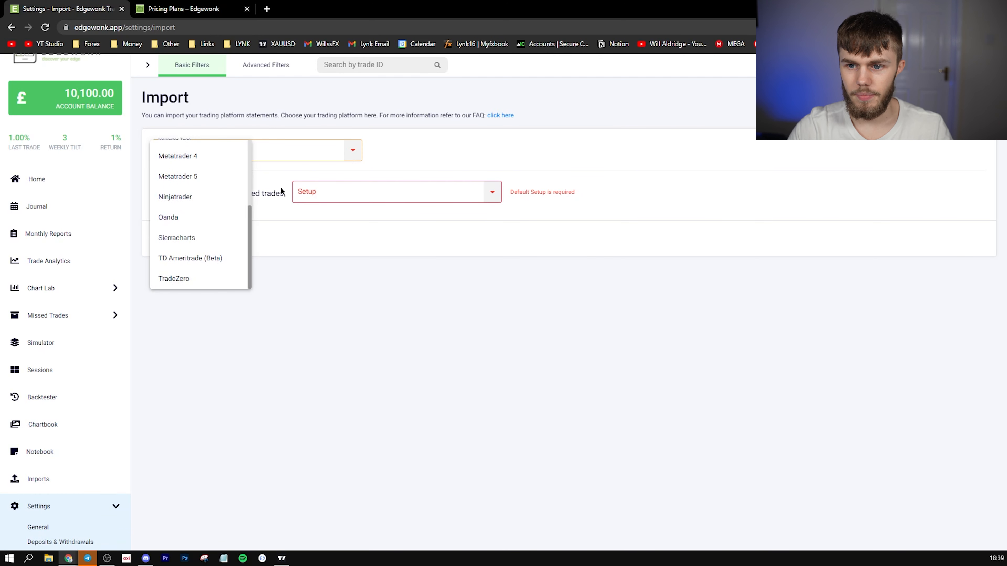
Show the Home dashboard, toggling running stats Monthly then back to Weekly.
left_click(37, 179)
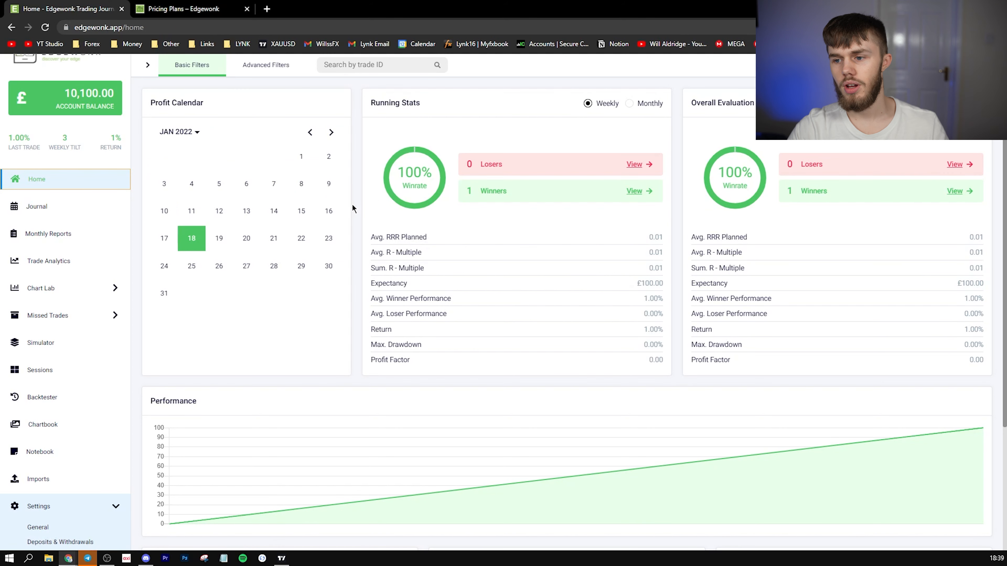
mouse_move(188, 251)
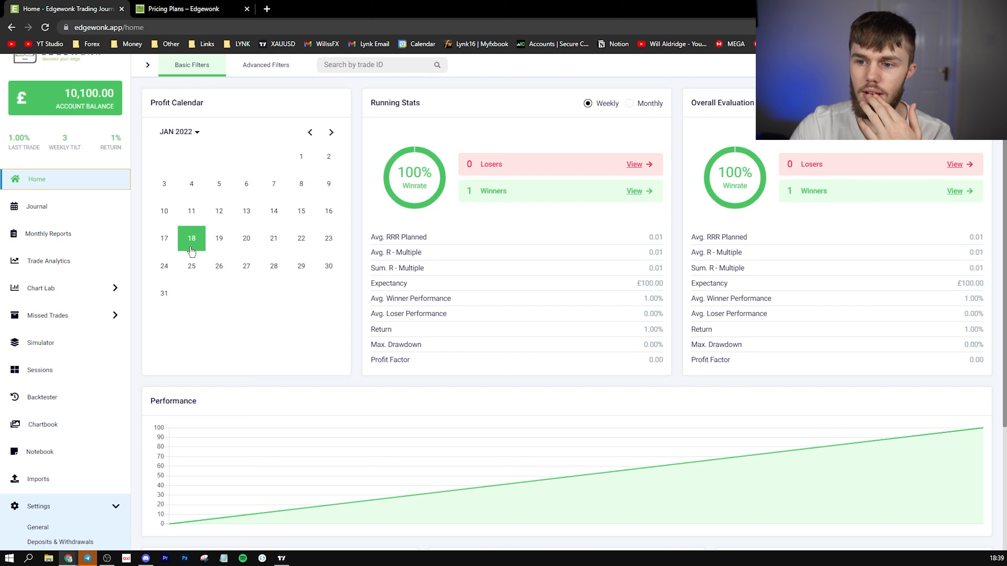
mouse_move(496, 134)
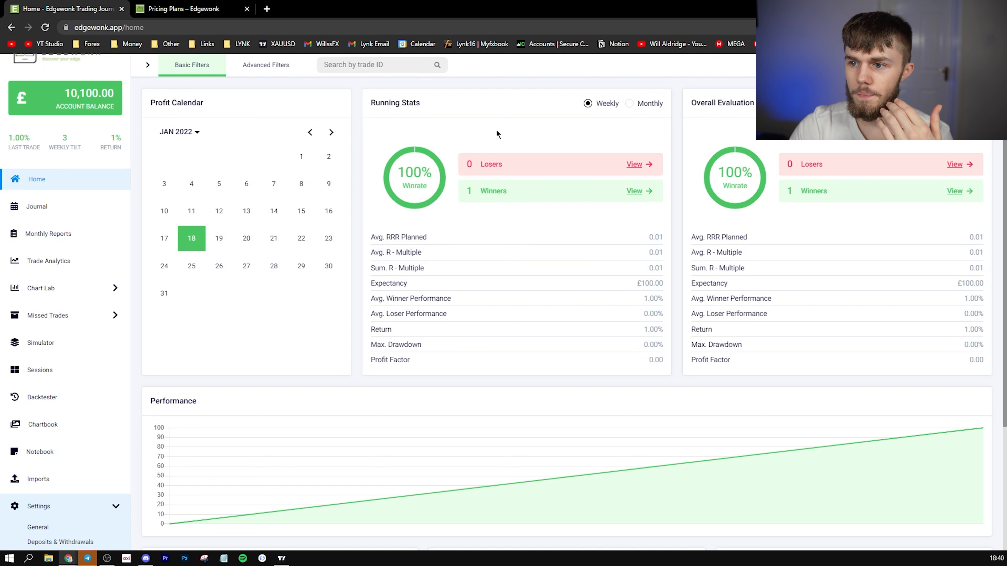
left_click(629, 104)
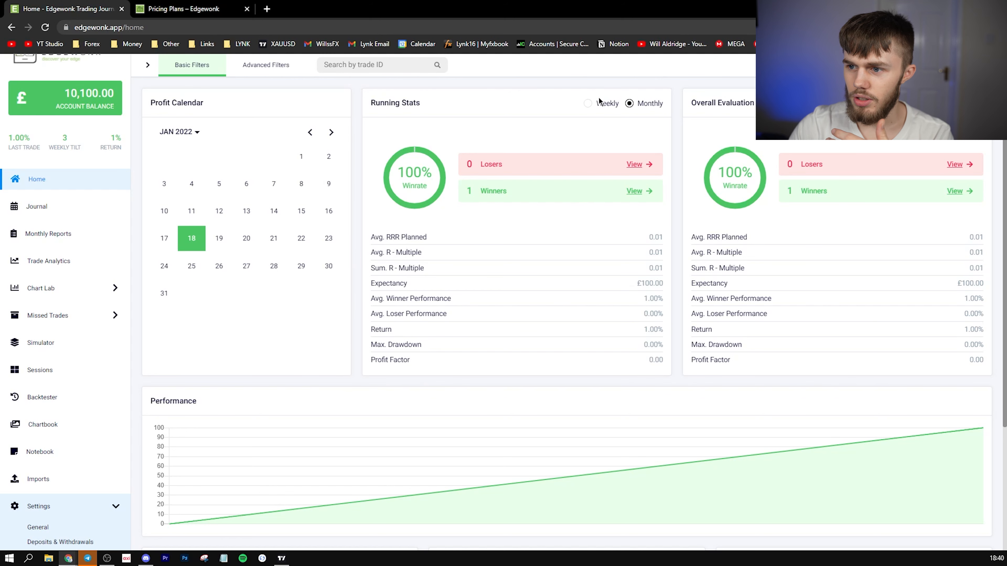
left_click(587, 103)
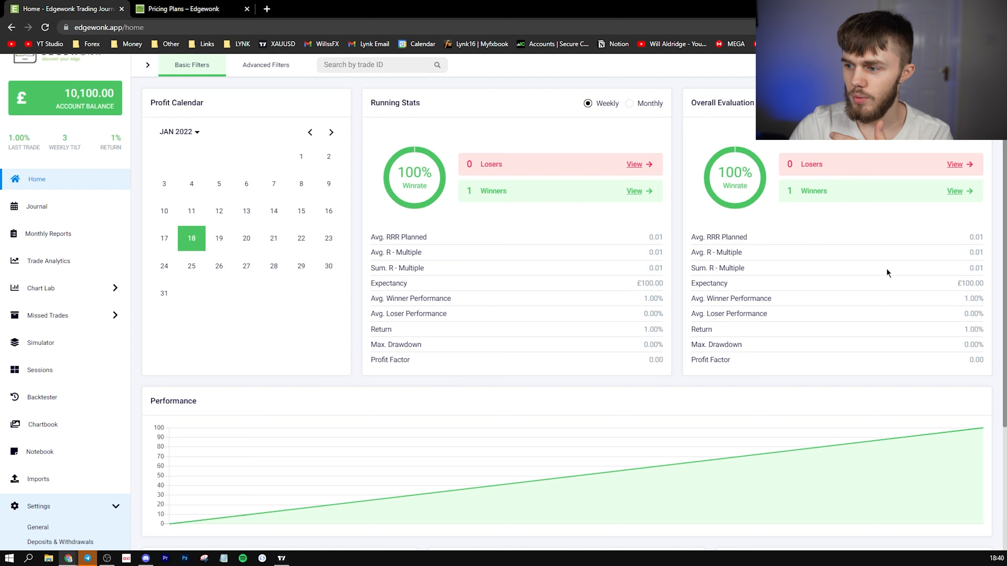
mouse_move(578, 263)
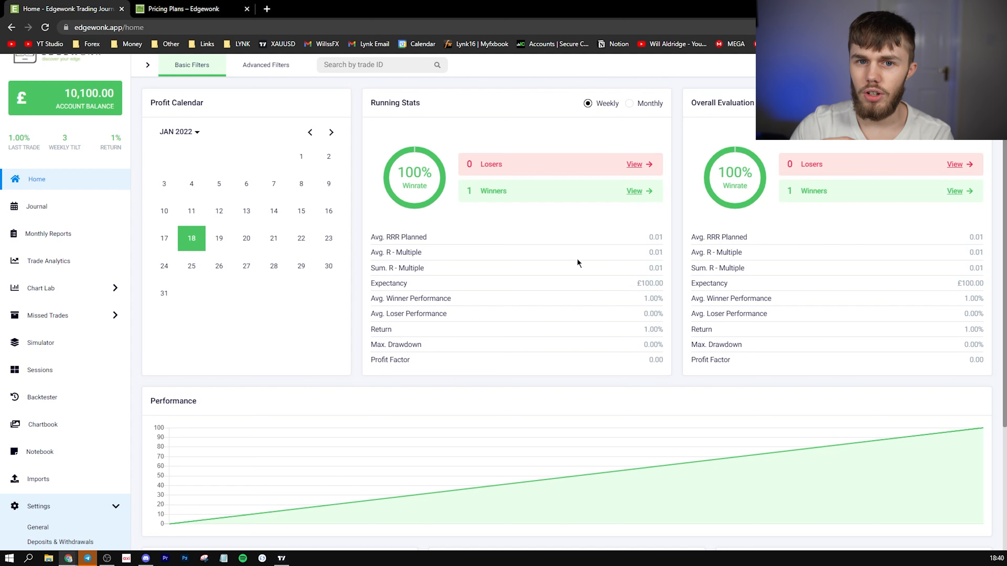
mouse_move(549, 254)
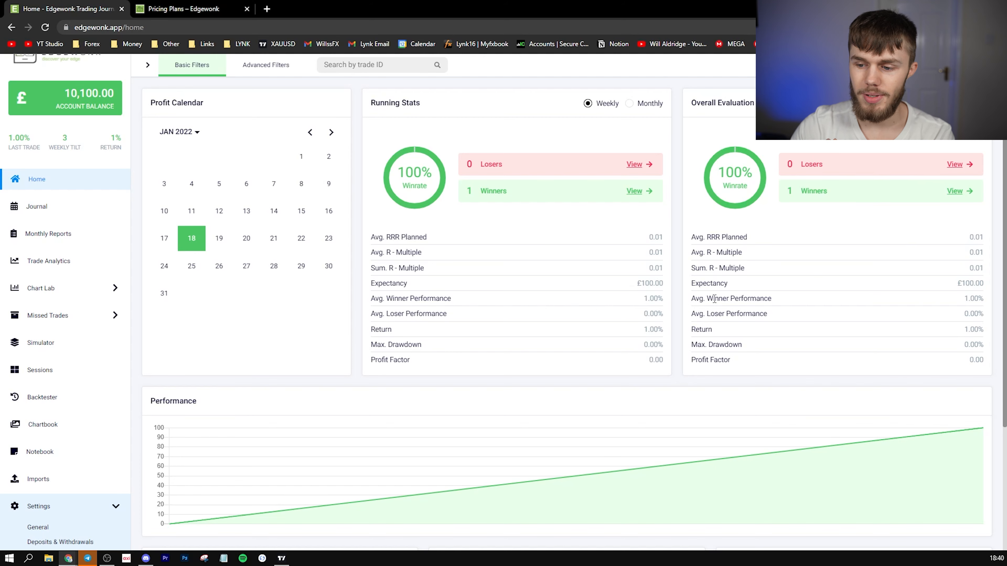
scroll("down", 3)
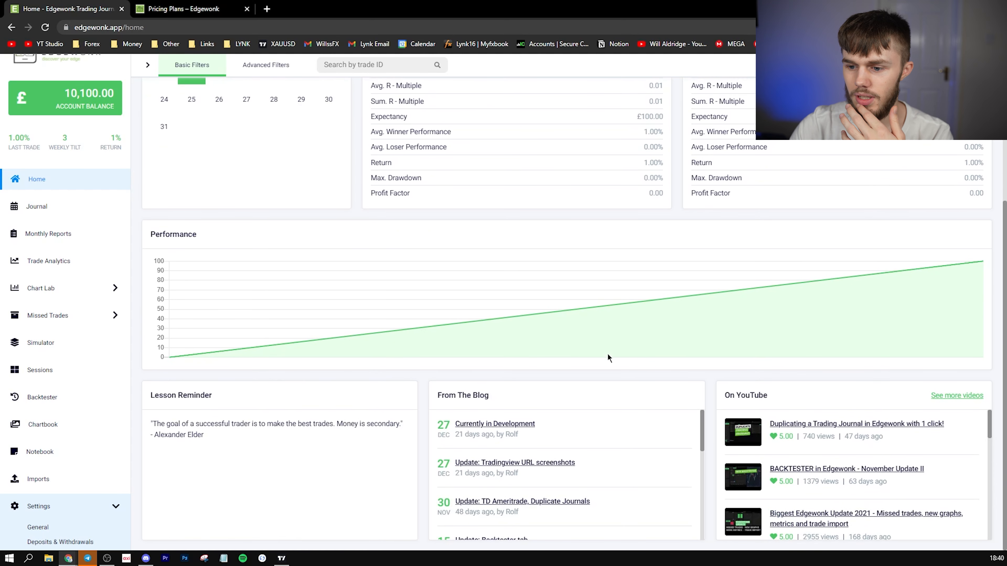
mouse_move(376, 447)
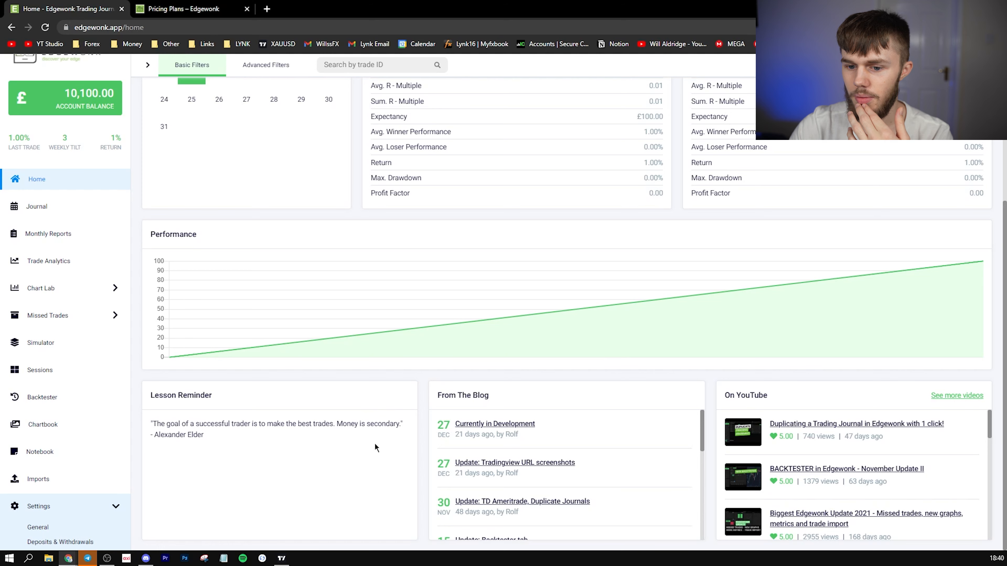
scroll("up", 3)
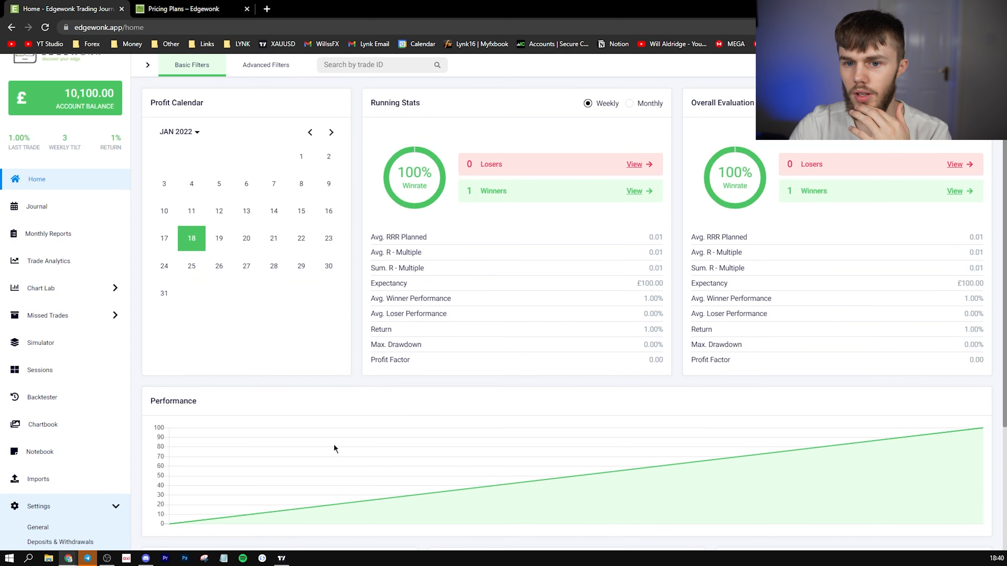
mouse_move(225, 158)
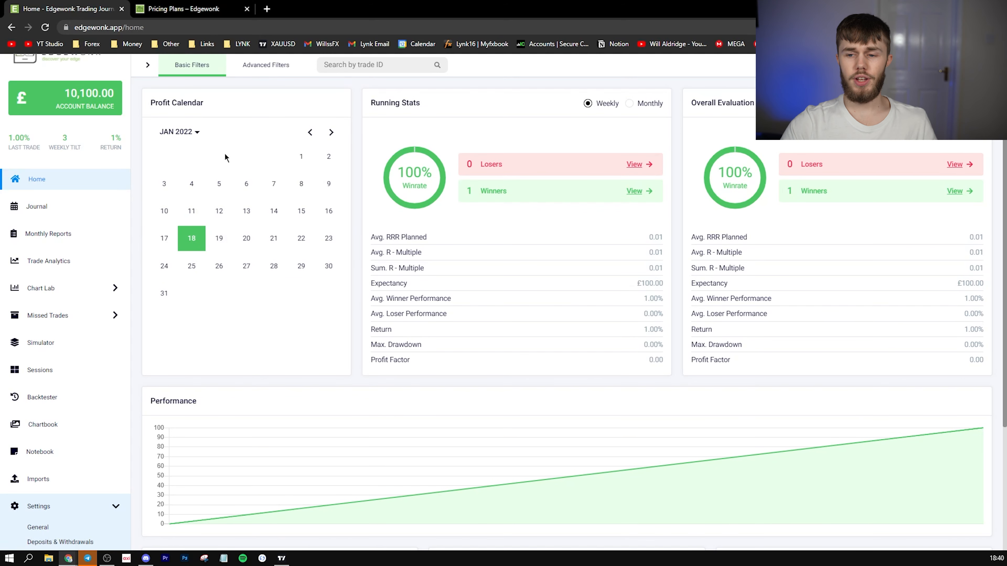